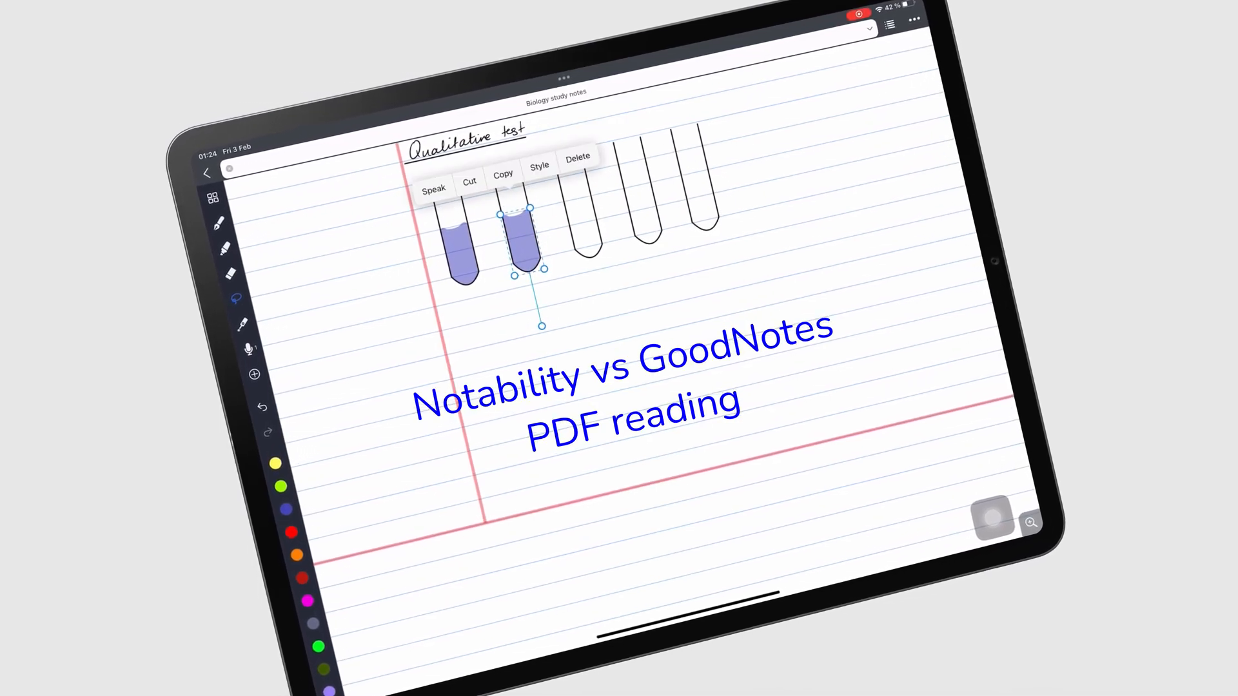
Open the grid-paper note in Notability from the Biology study notes.
{"action": "left_click", "coordinate": [470, 180]}
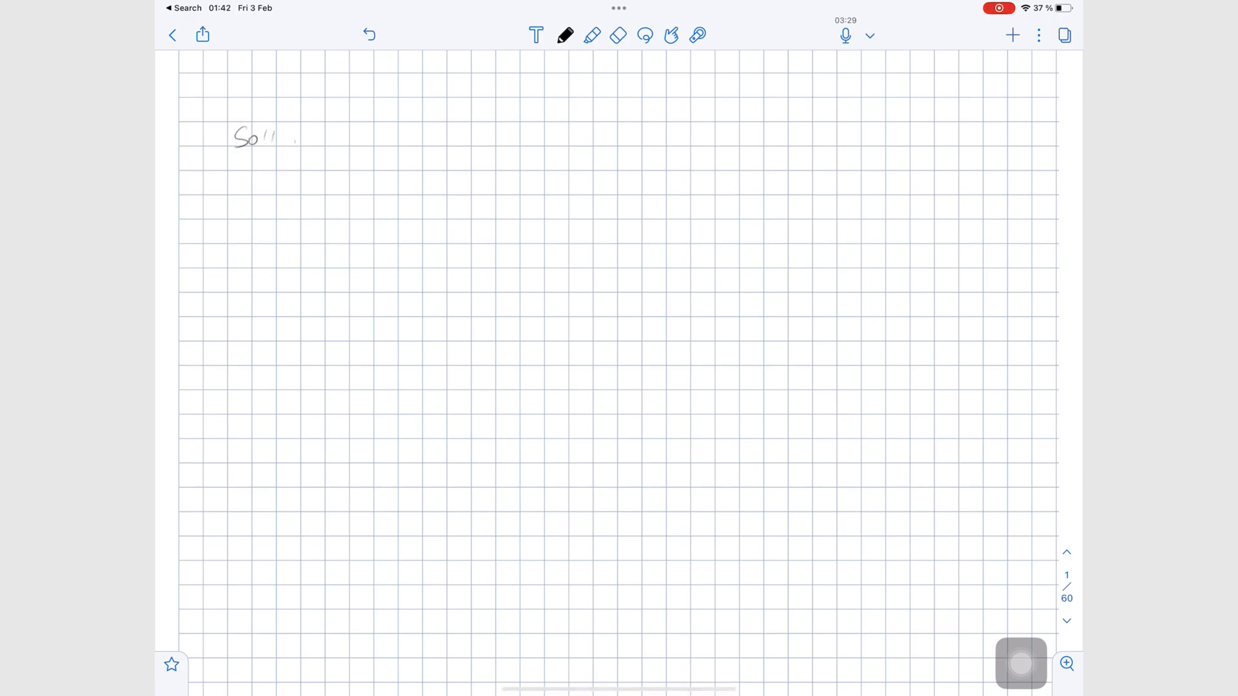
Handwrite the 'A PENCIL TOOL' heading, then adjust the pen's Pencil style and thickness options.
{"action": "left_click_drag", "start_coordinate": [371, 134], "coordinate": [569, 150]}
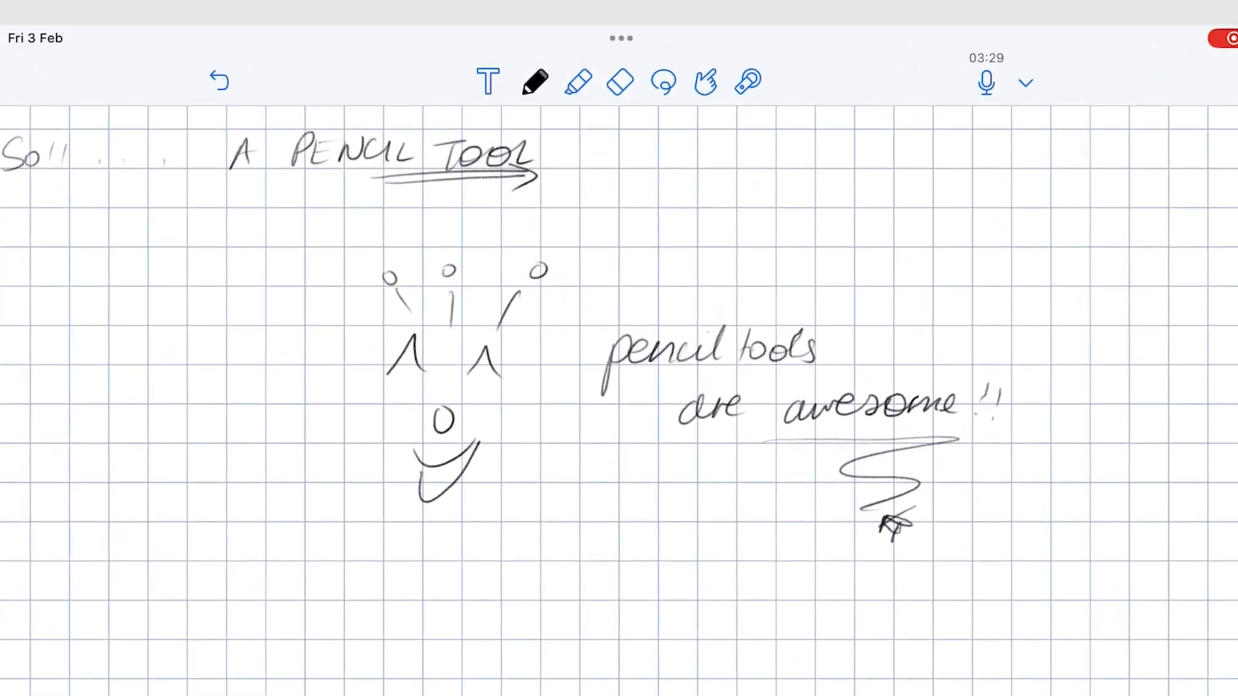
{"action": "left_click", "coordinate": [534, 81]}
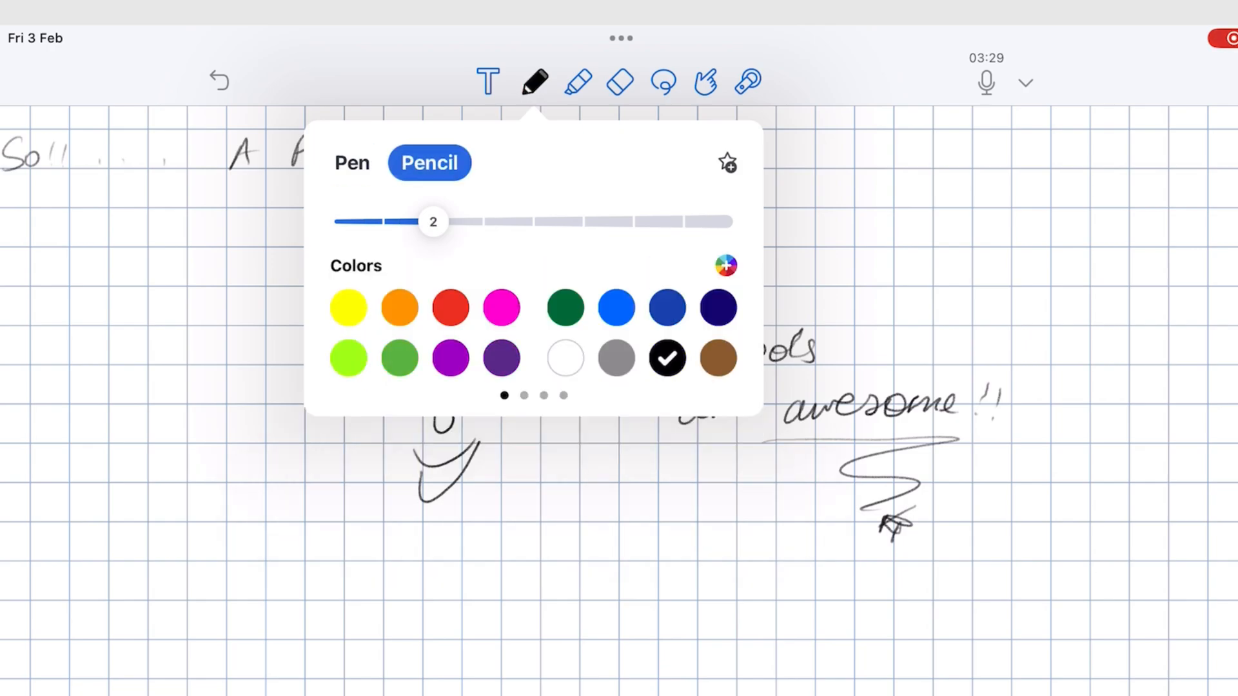
{"action": "left_click_drag", "start_coordinate": [433, 222], "coordinate": [684, 222]}
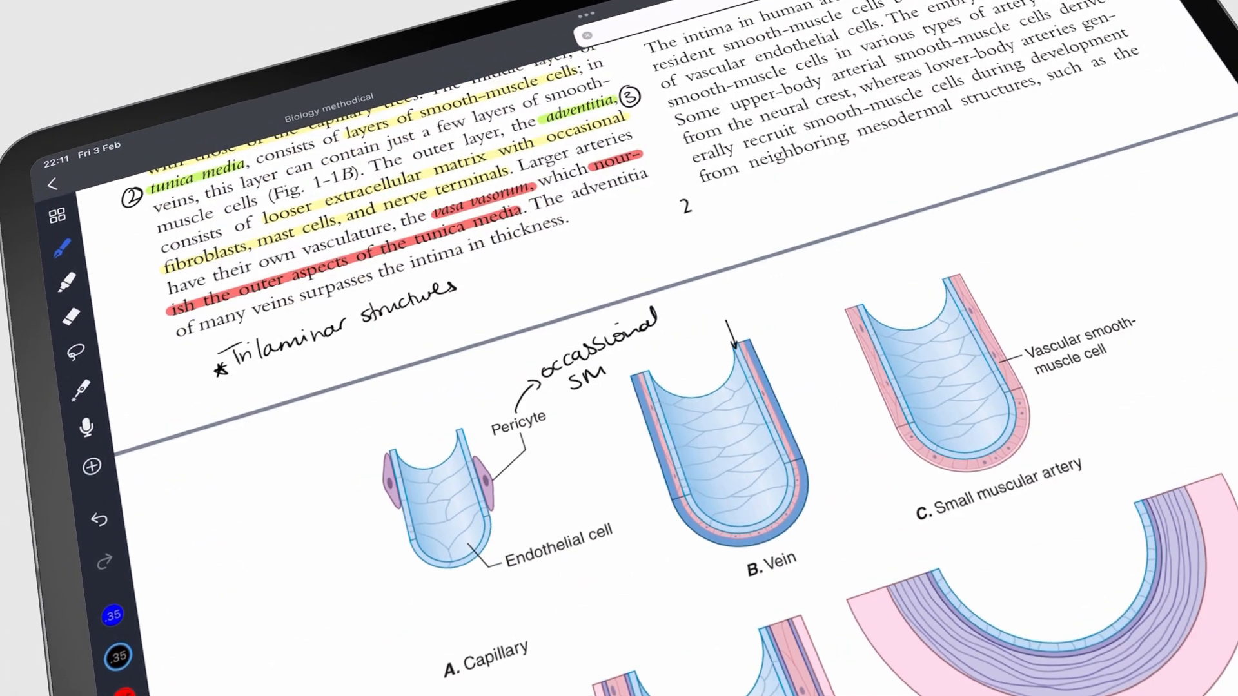
Add a text box reading 'I am adding text here too' beside the Figure 1-1 caption.
{"action": "scroll", "scroll_direction": "down", "scroll_amount": 3}
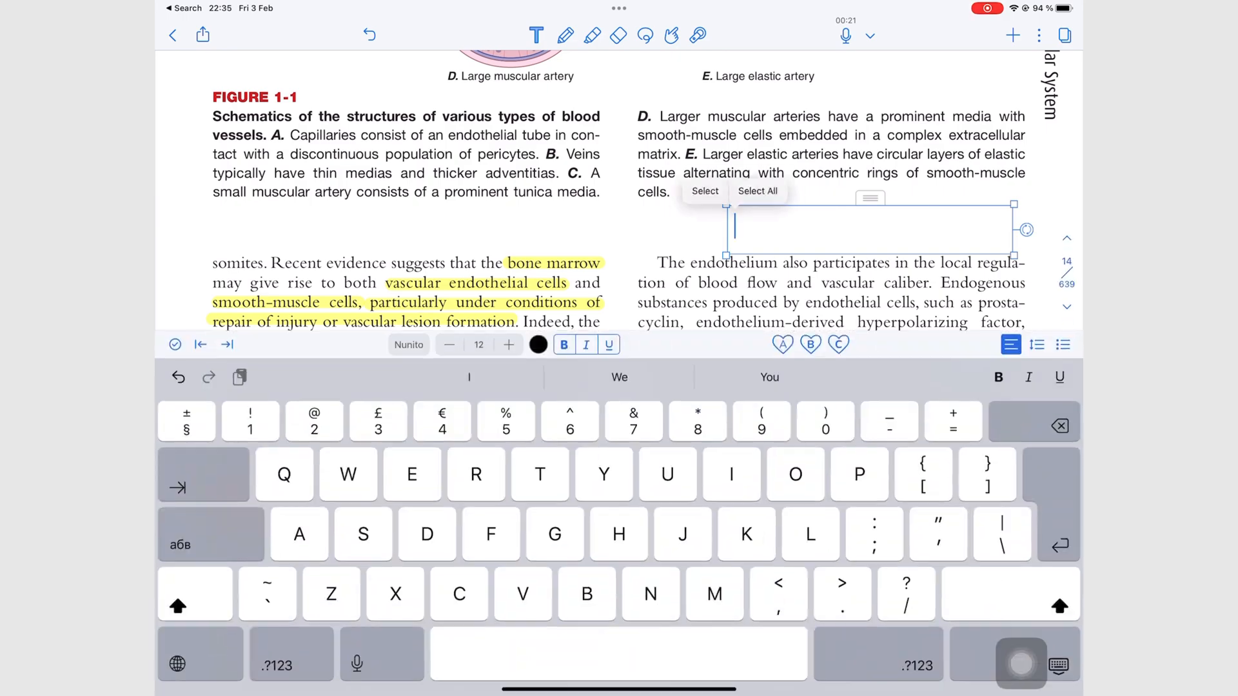
{"action": "type", "text": "I am adding text here too"}
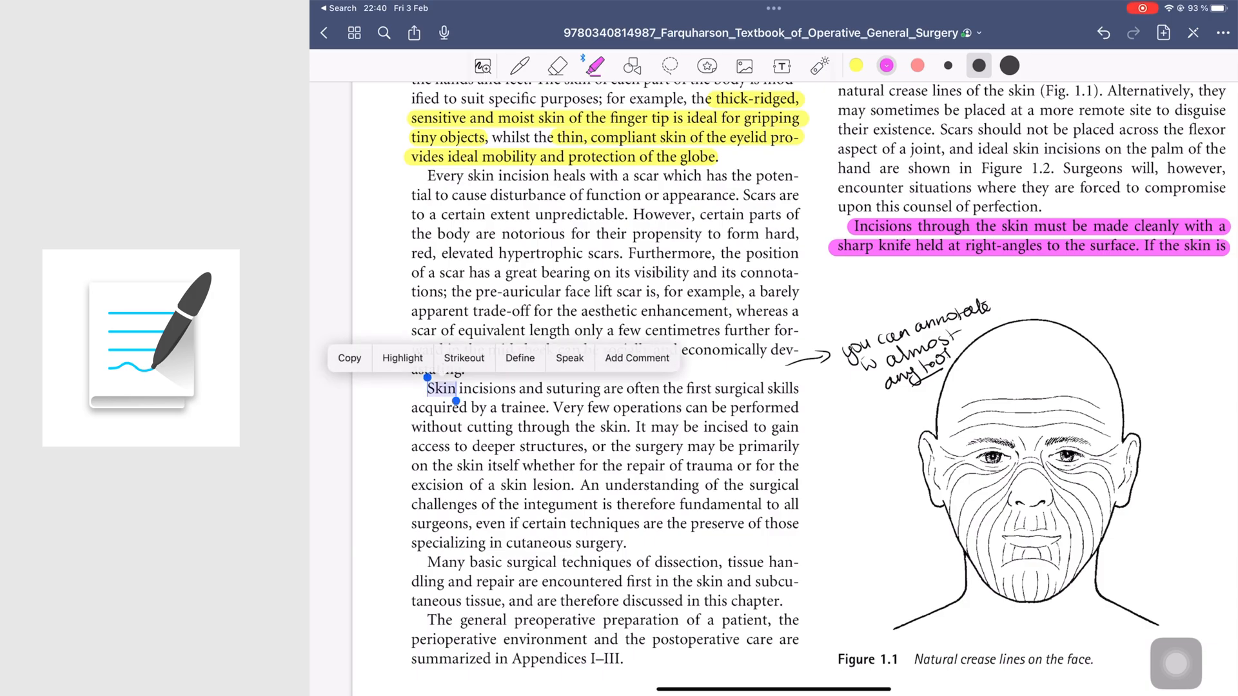
Highlight the skin-incision sentences and strike out the passage on extra tissue in diathermy forceps.
{"action": "left_click", "coordinate": [402, 357]}
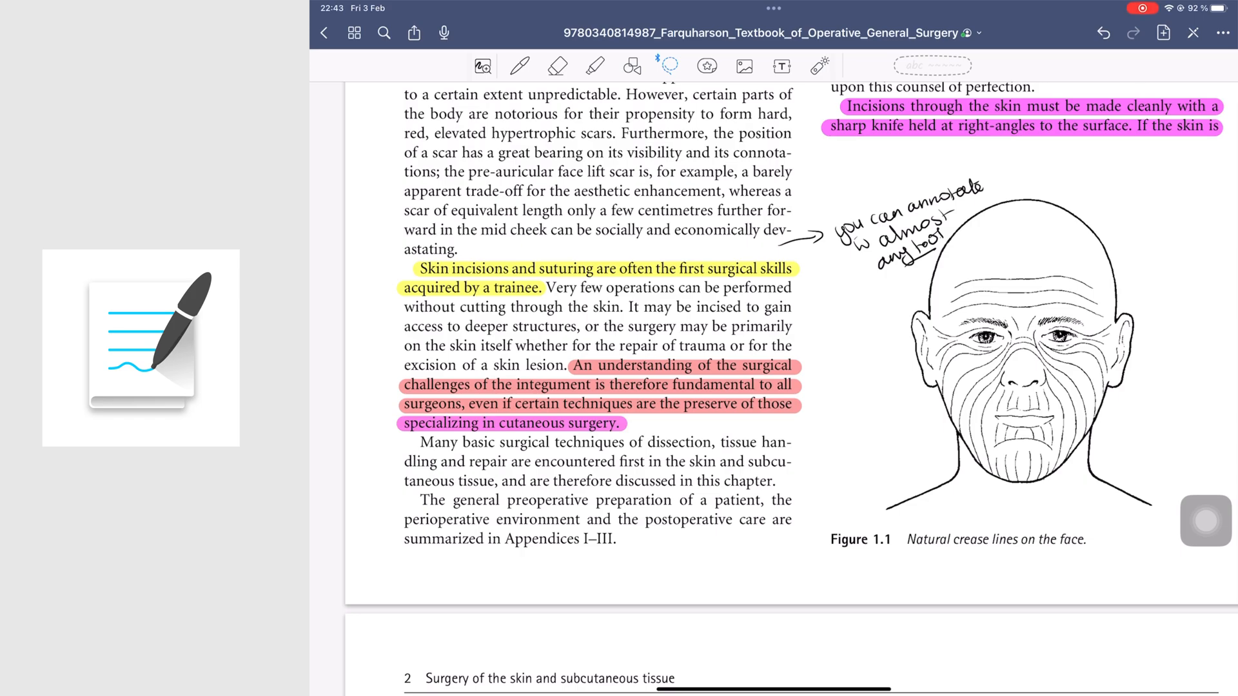
{"action": "double_click", "coordinate": [525, 442]}
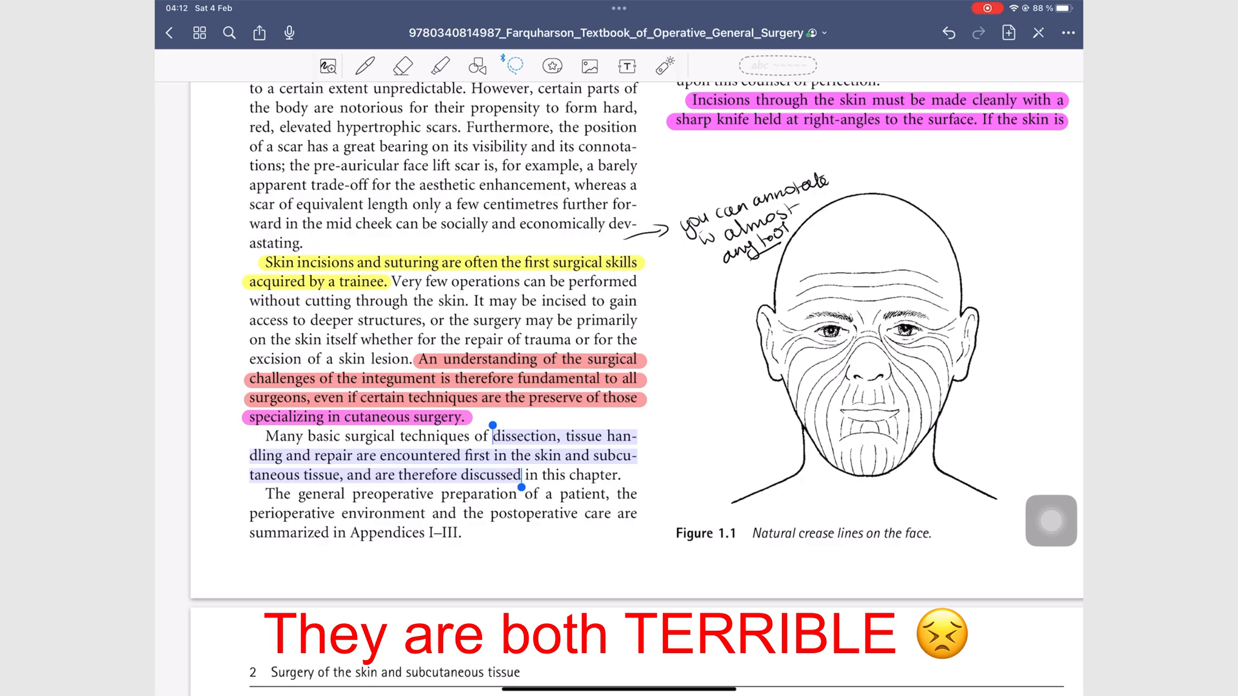
{"action": "scroll", "scroll_direction": "down", "scroll_amount": 3}
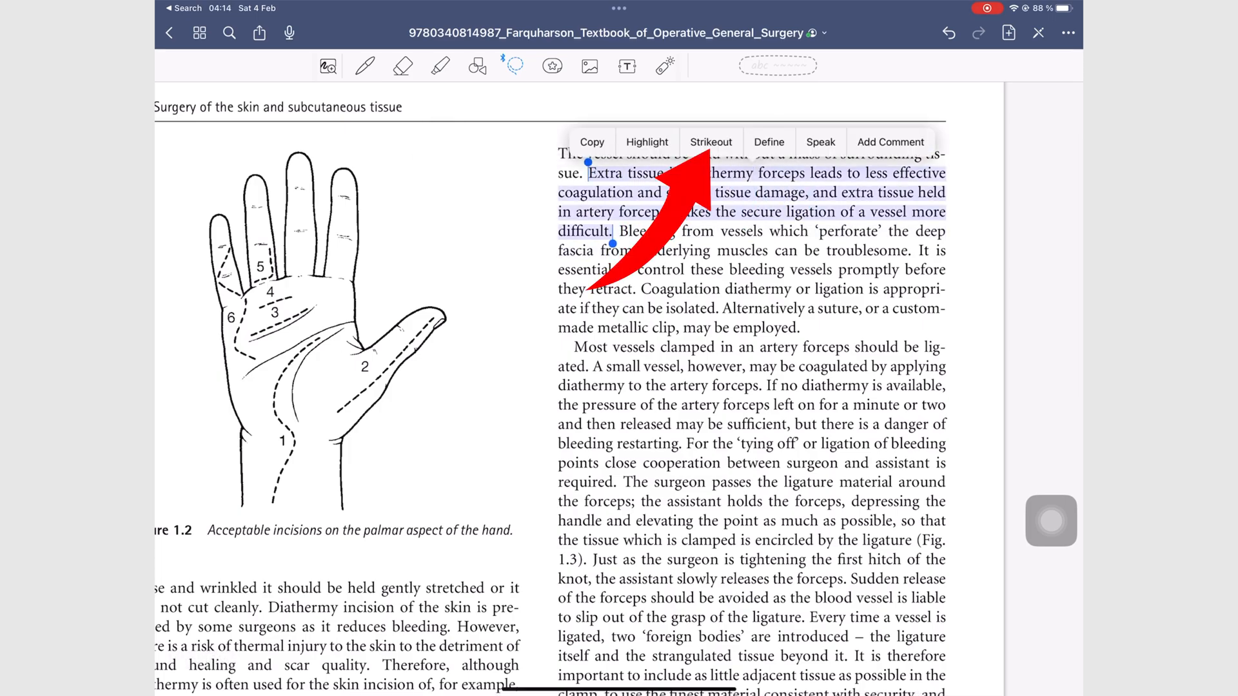
{"action": "left_click", "coordinate": [711, 141]}
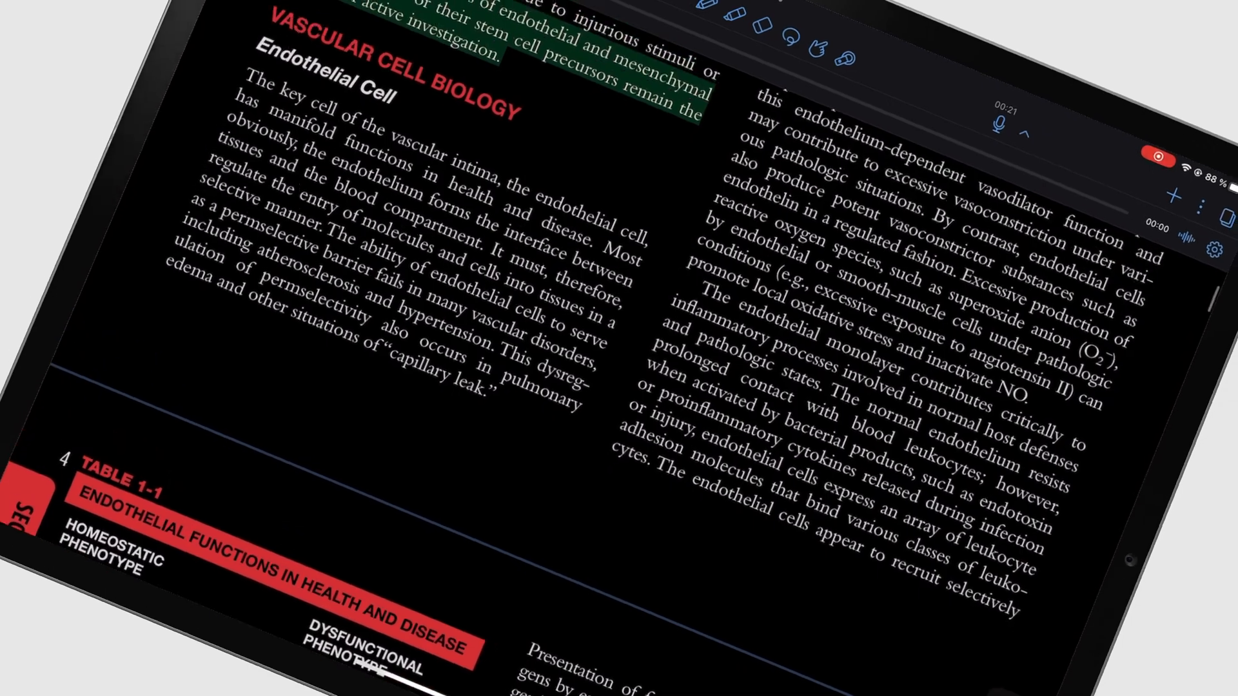
Switch the vascular biology PDF's page view to dark mode.
{"action": "left_click", "coordinate": [581, 52]}
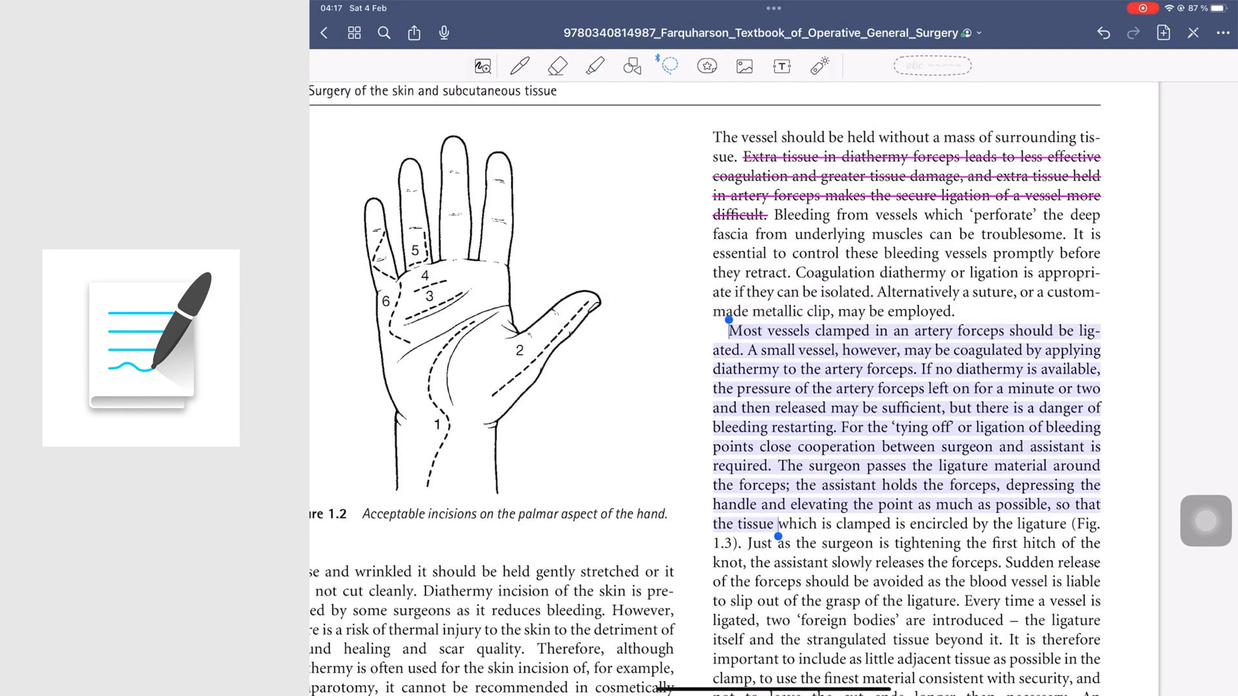
Use the outline to expand Part I Endocrine Surgery and jump to 1.1 Indications in the thyroidectomy chapter.
{"action": "left_click_drag", "start_coordinate": [776, 535], "coordinate": [1099, 671]}
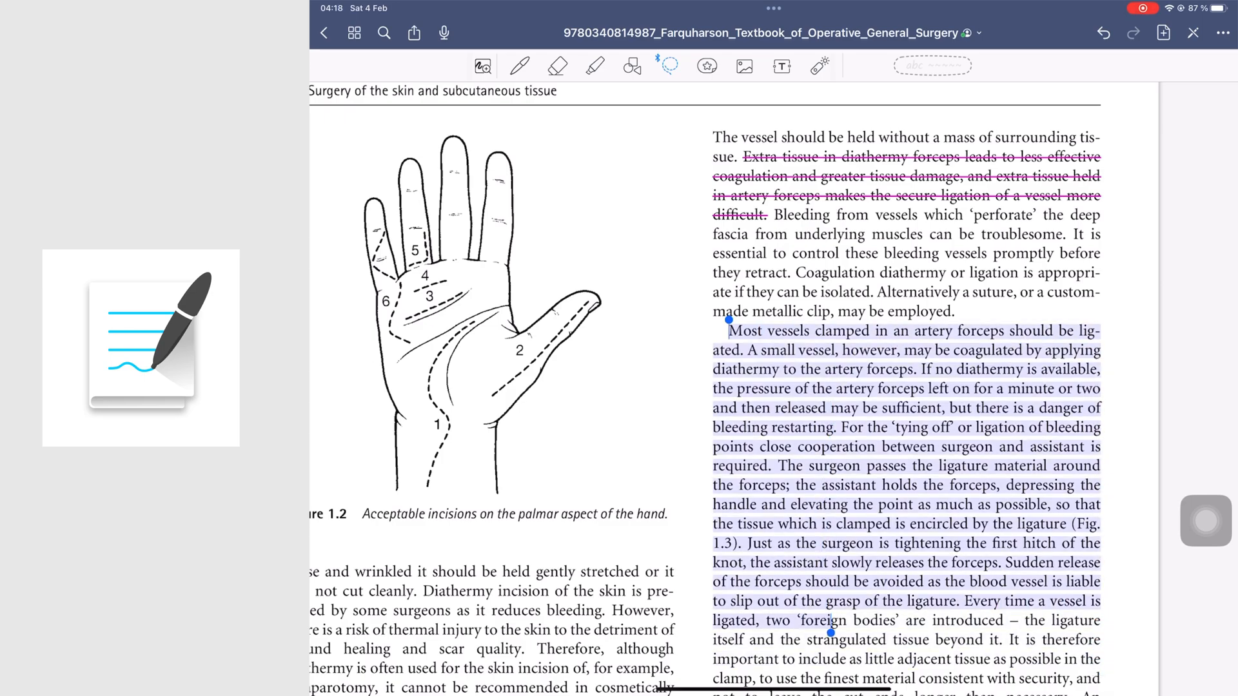
{"action": "left_click", "coordinate": [353, 32]}
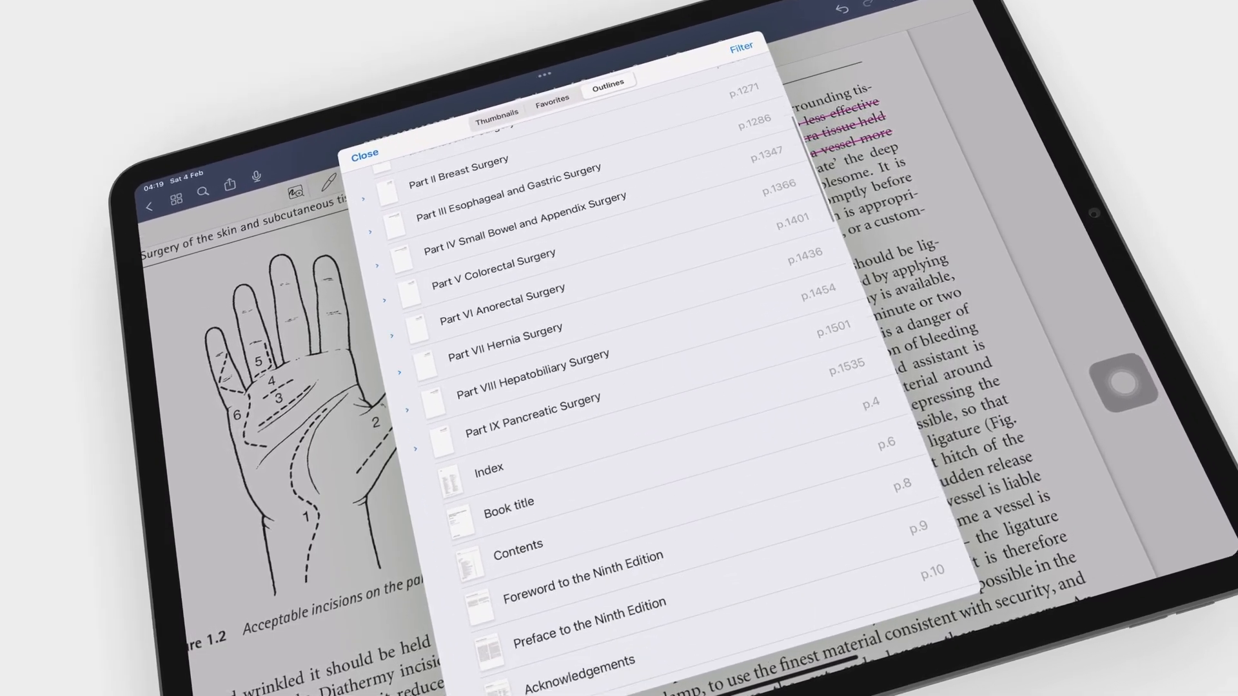
{"action": "left_click", "coordinate": [386, 279]}
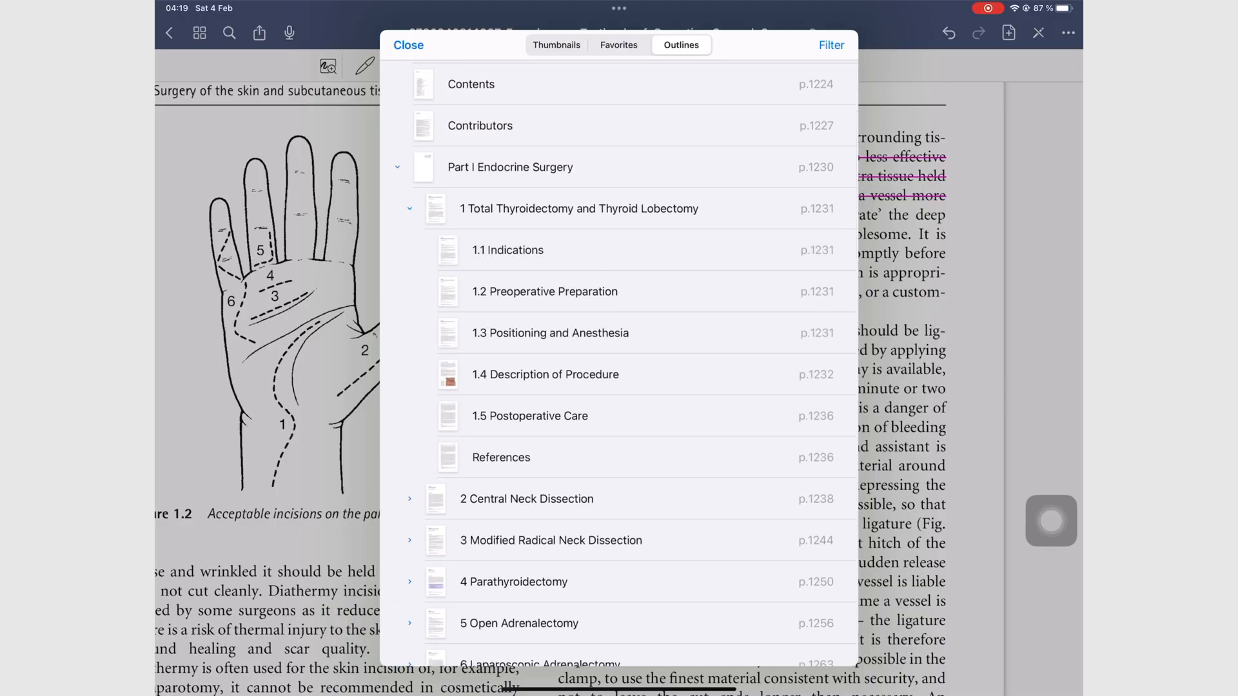
{"action": "left_click", "coordinate": [508, 249]}
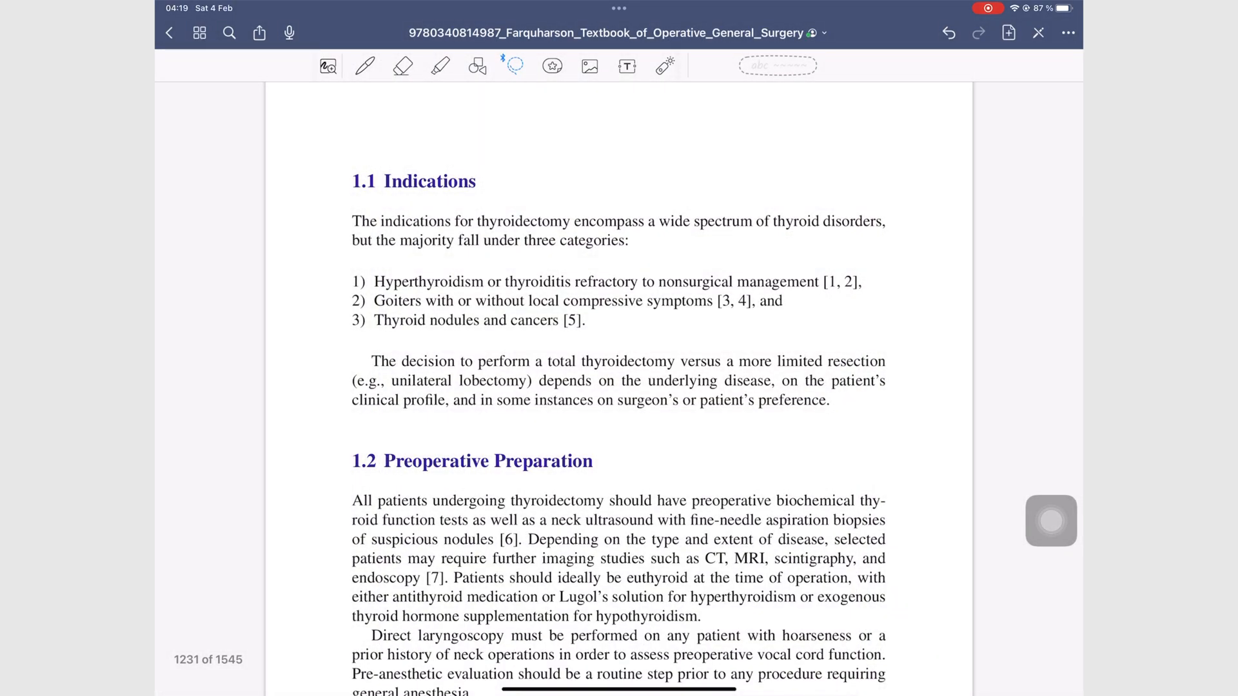
{"action": "left_click", "coordinate": [199, 32]}
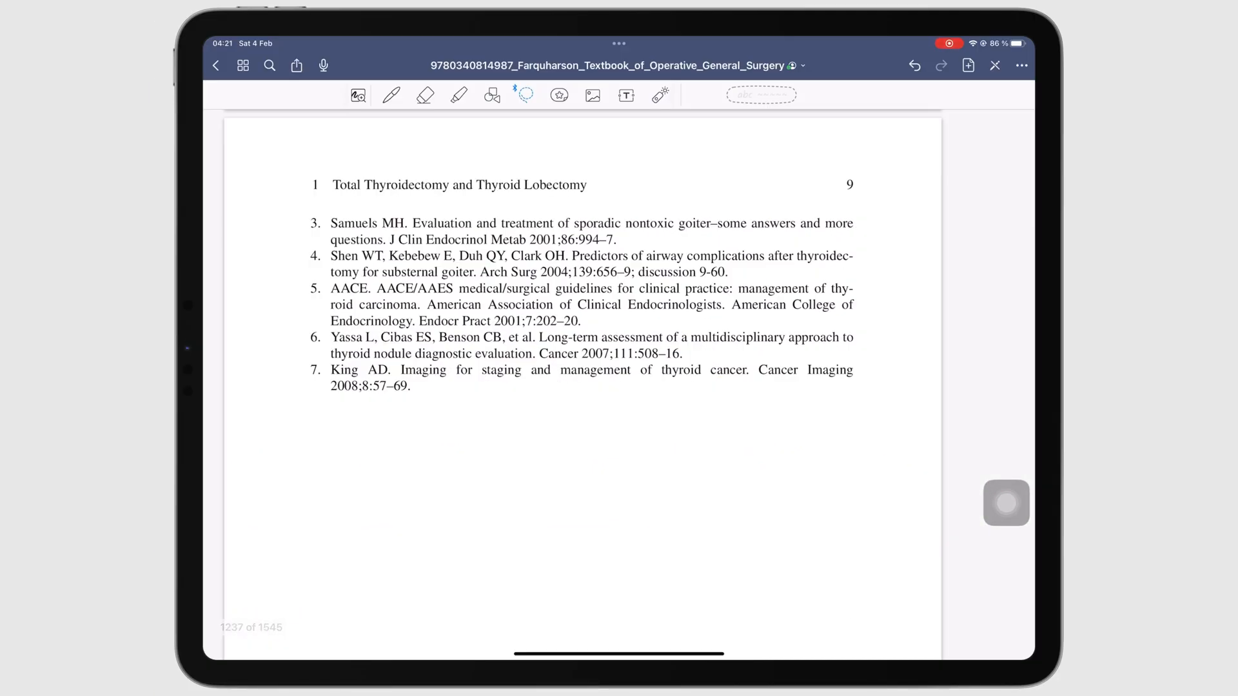
Add the current page to the outline as a custom entry titled 'Ref 2'.
{"action": "left_click", "coordinate": [1022, 64]}
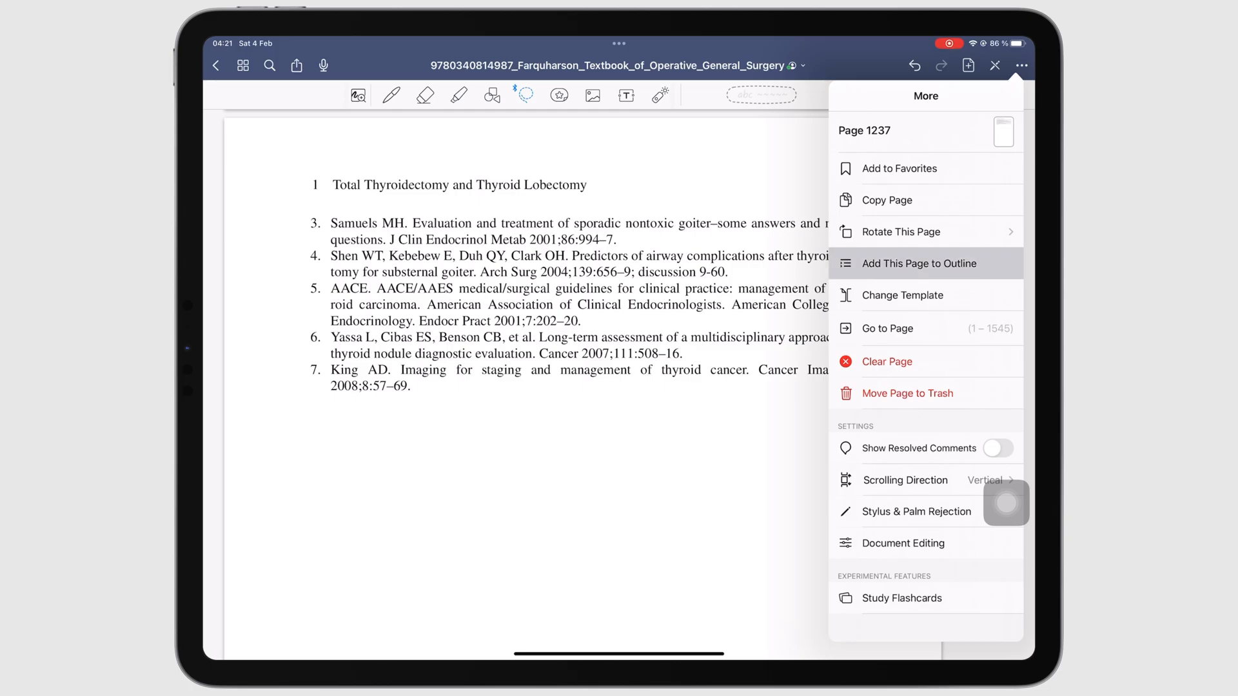
{"action": "left_click", "coordinate": [919, 263]}
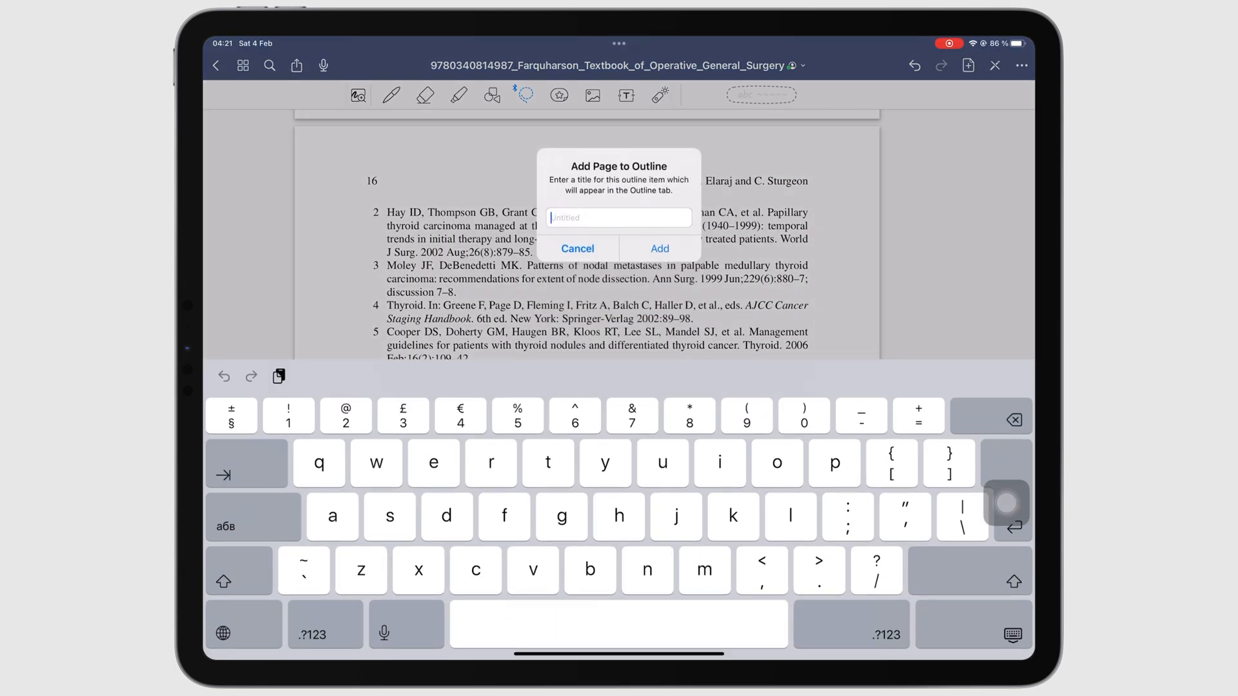
{"action": "type", "text": "Ref 2"}
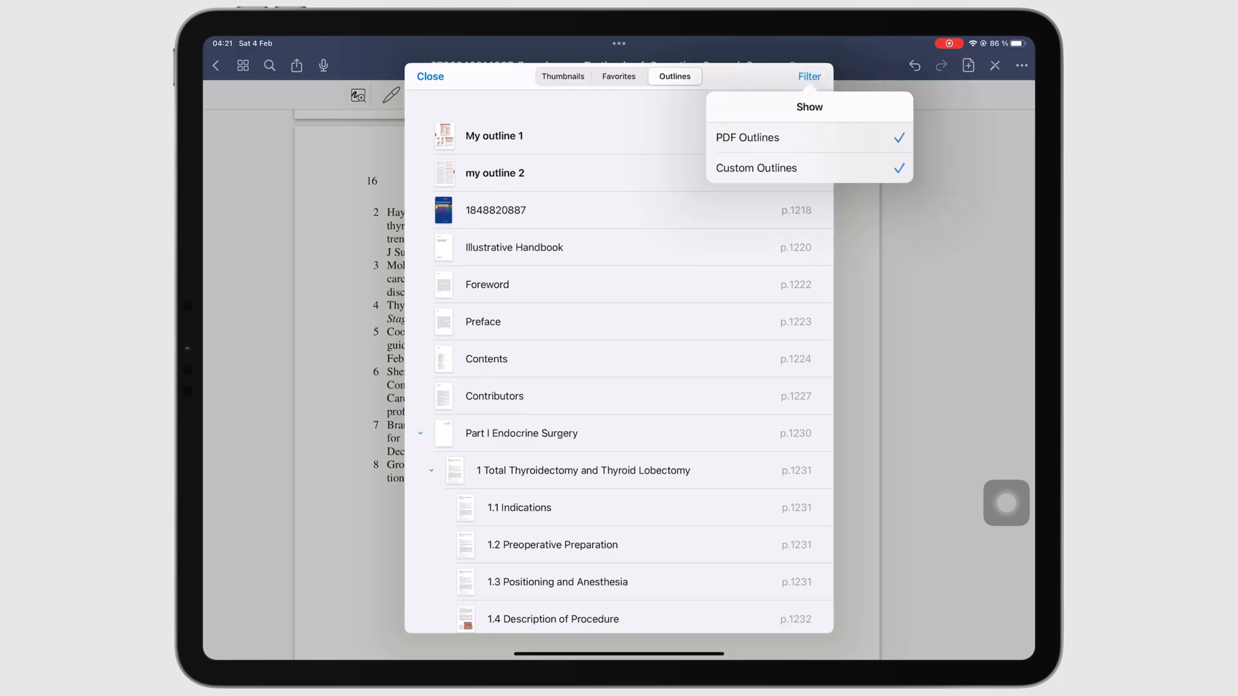
Toggle the outline filter to hide and then show the book's own chapter outlines.
{"action": "left_click", "coordinate": [747, 138]}
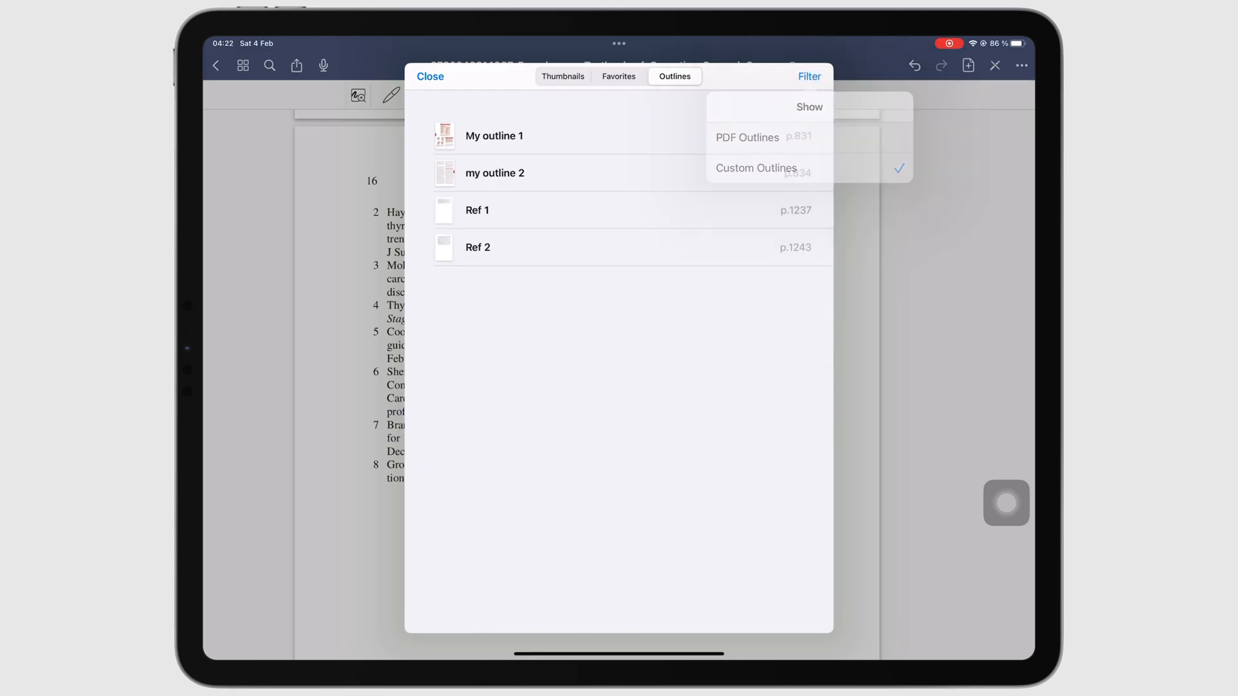
{"action": "left_click", "coordinate": [756, 168]}
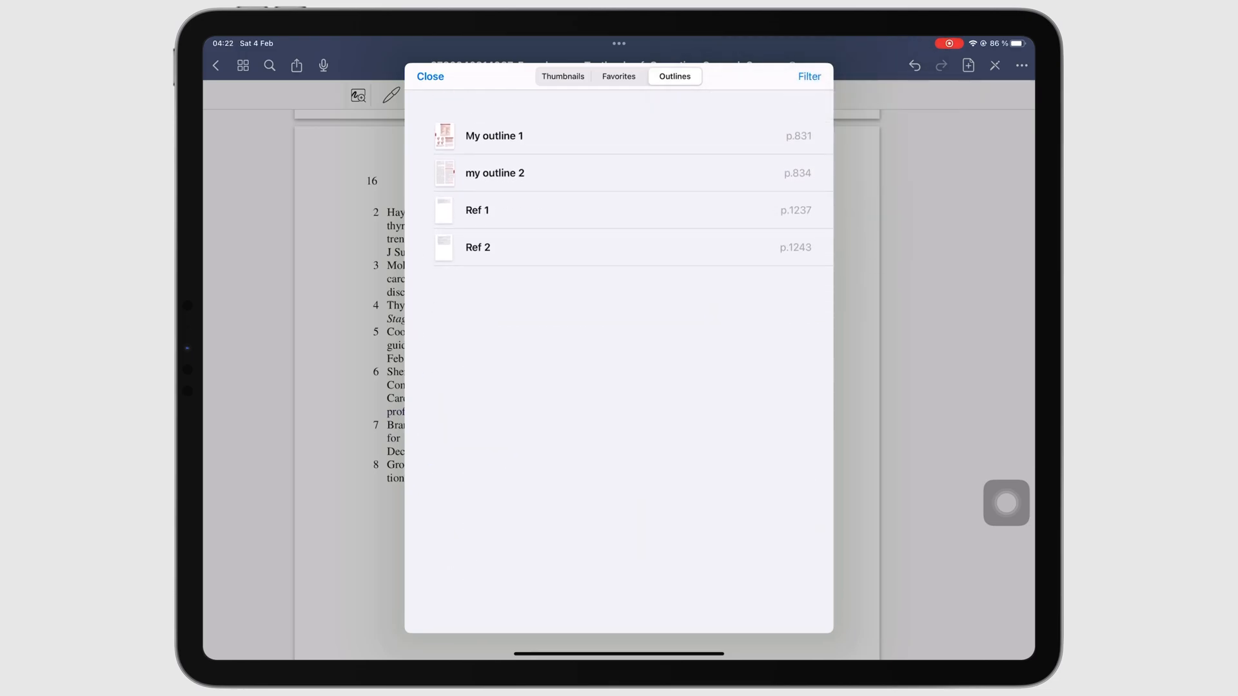
{"action": "left_click", "coordinate": [808, 76]}
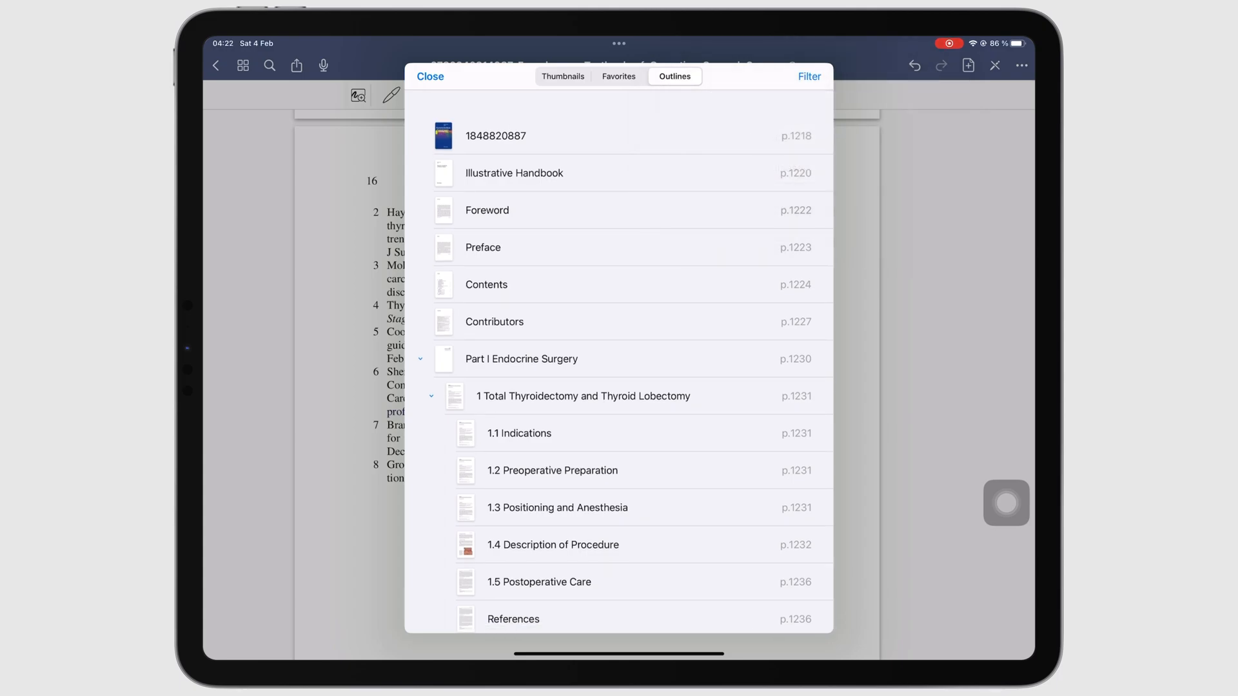
{"action": "scroll", "scroll_direction": "down", "scroll_amount": 3}
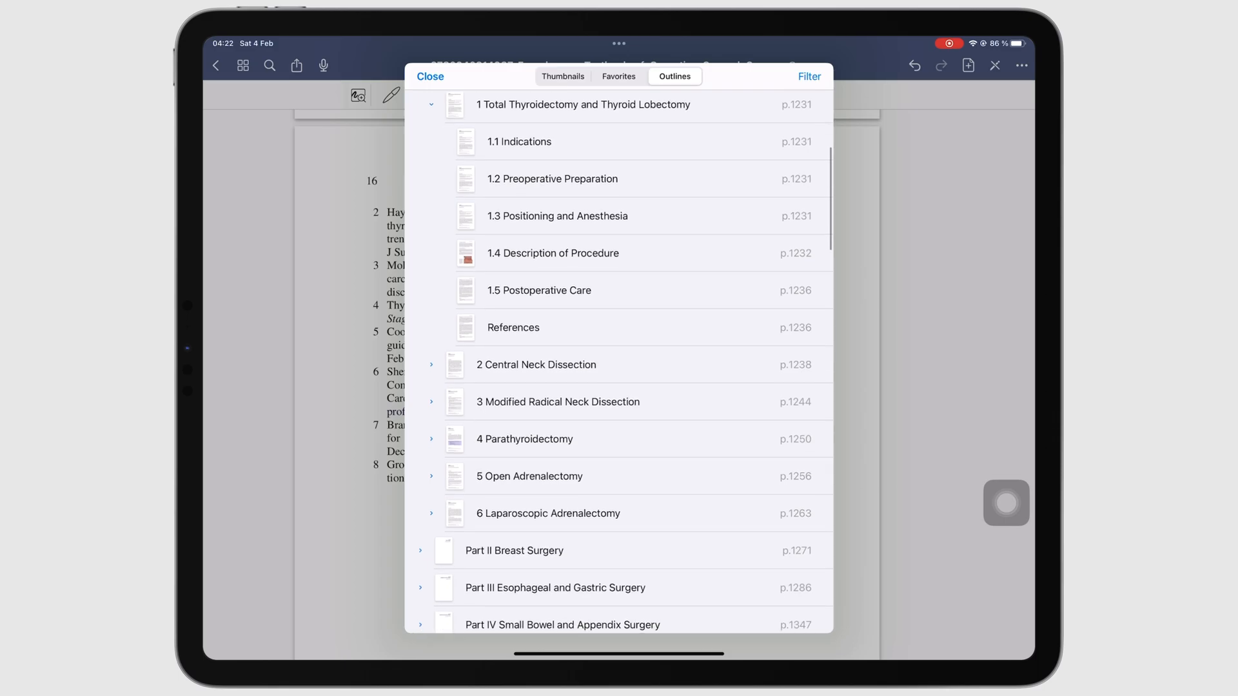
{"action": "left_click", "coordinate": [808, 76]}
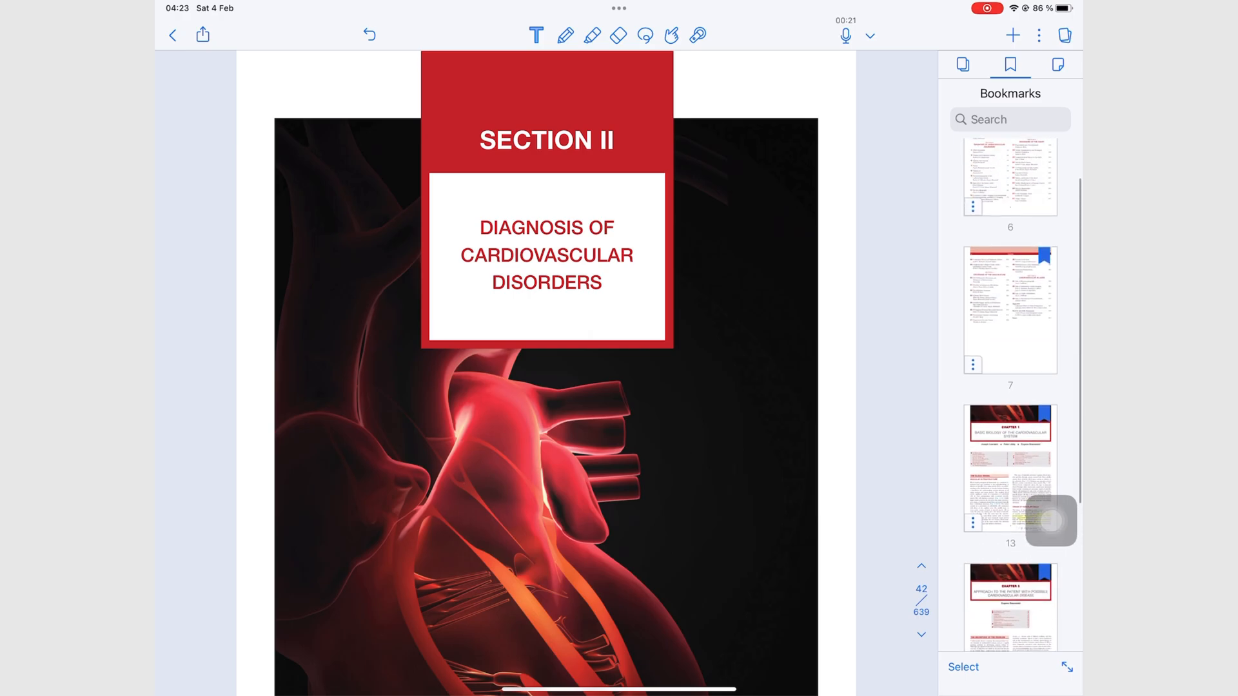
Jump to the bookmarked contents page, list all pages, then show only annotated pages at Chapter 4 Chest Discomfort.
{"action": "left_click", "coordinate": [1009, 371]}
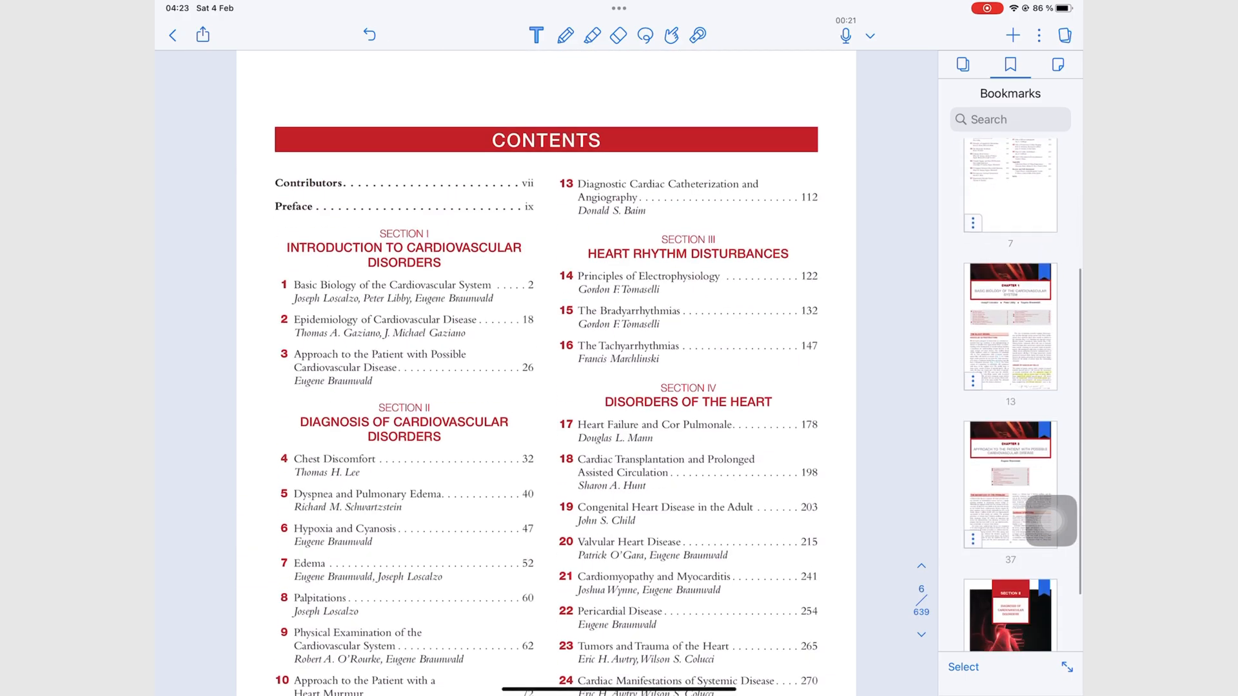
{"action": "left_click", "coordinate": [1010, 614]}
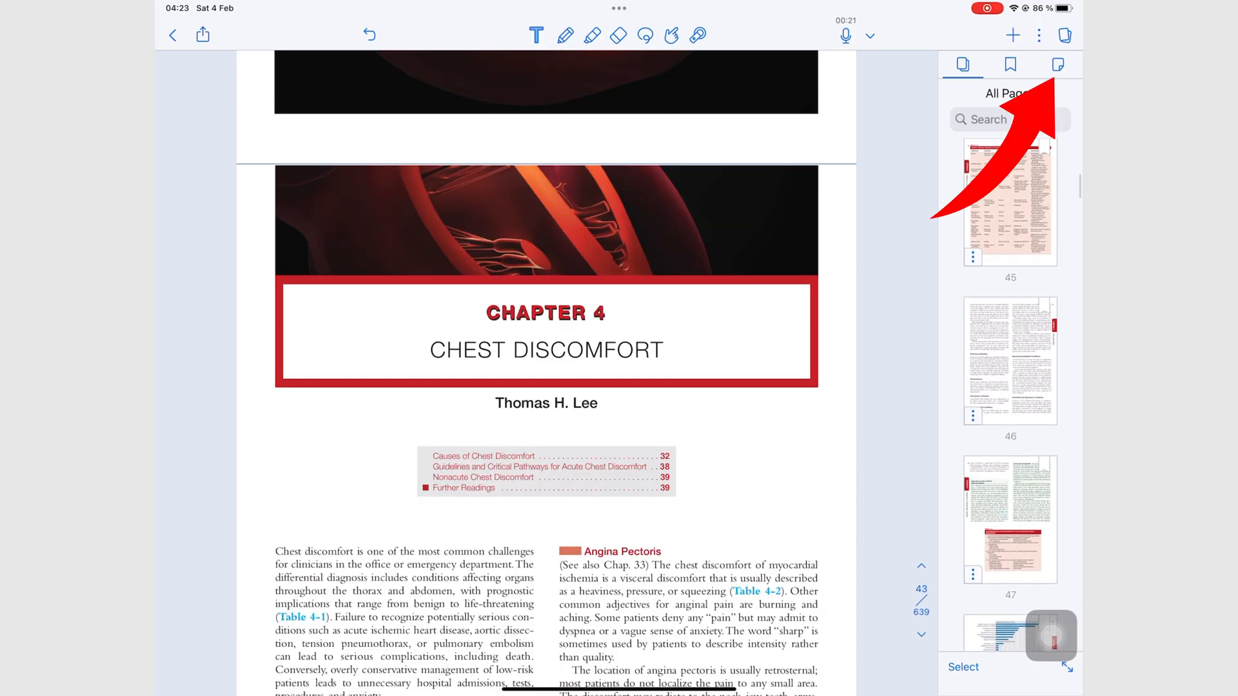
{"action": "left_click", "coordinate": [1057, 64]}
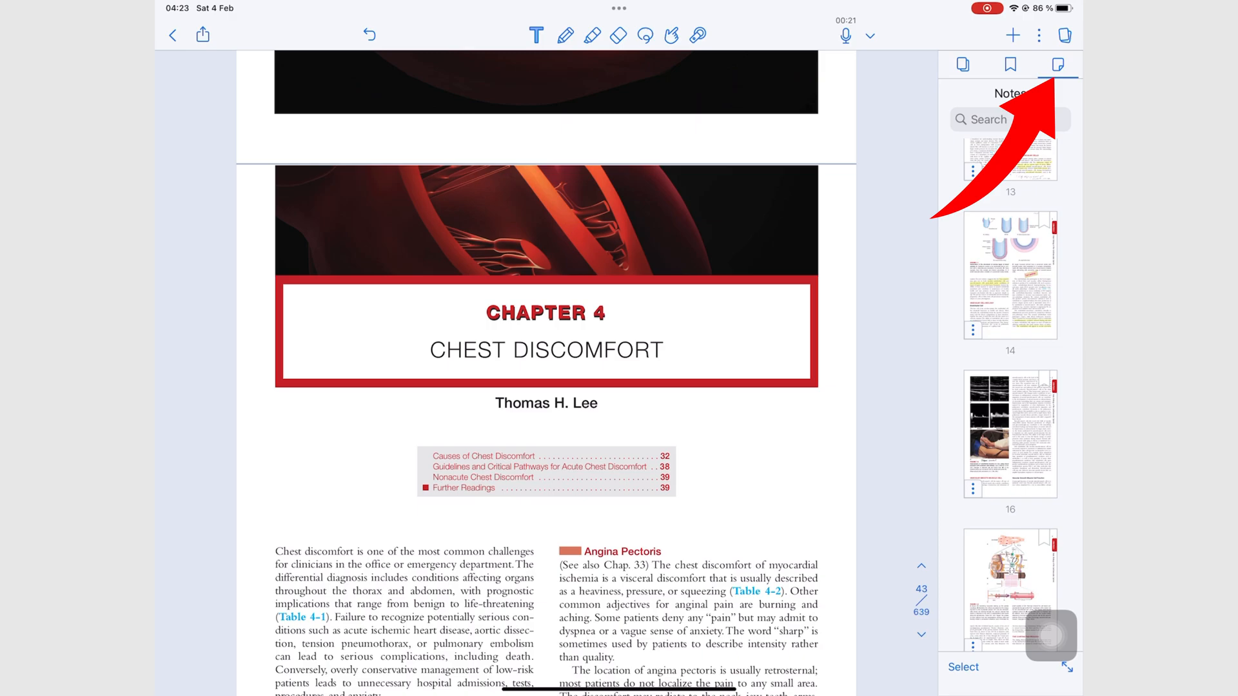
{"action": "left_click", "coordinate": [1010, 210]}
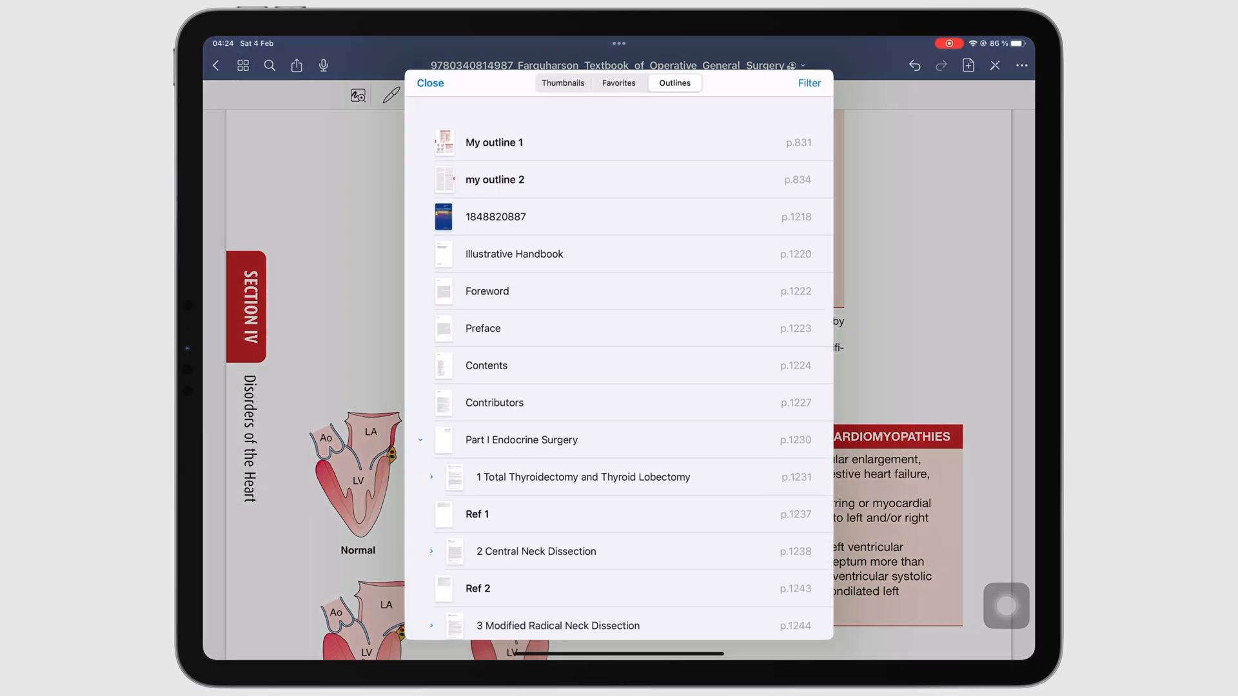
View the GoodNotes pages as thumbnails filtered to favourited pages.
{"action": "left_click", "coordinate": [563, 83]}
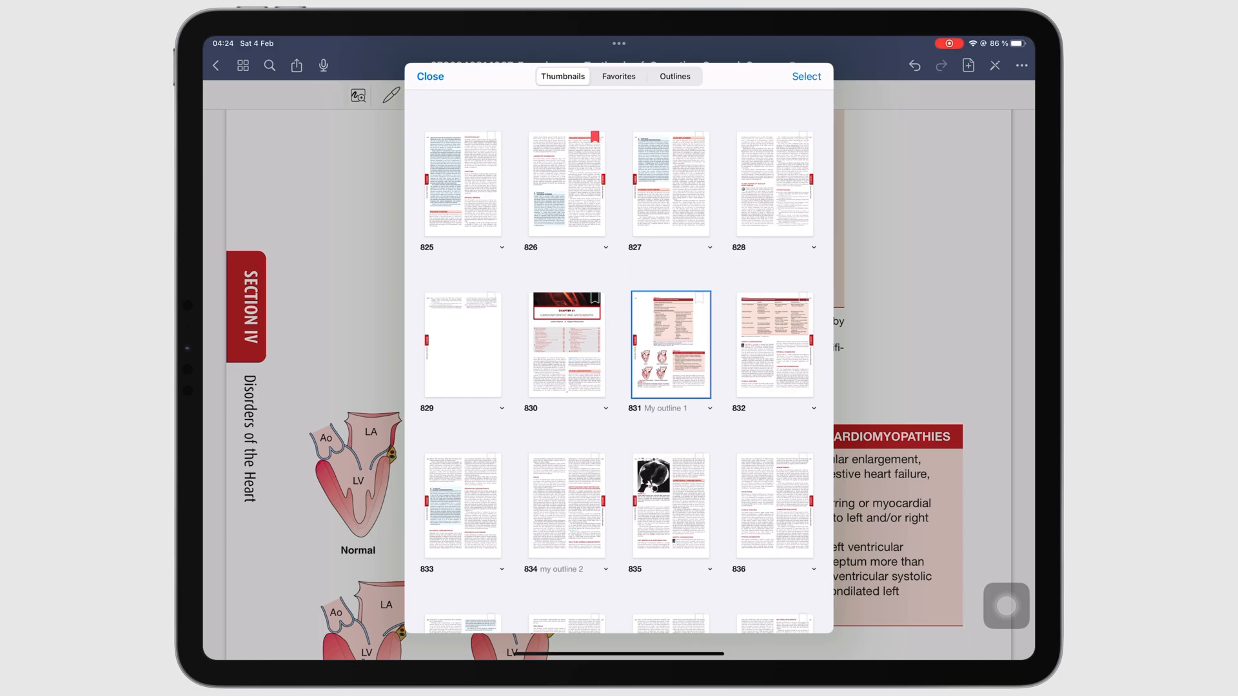
{"action": "left_click", "coordinate": [618, 76]}
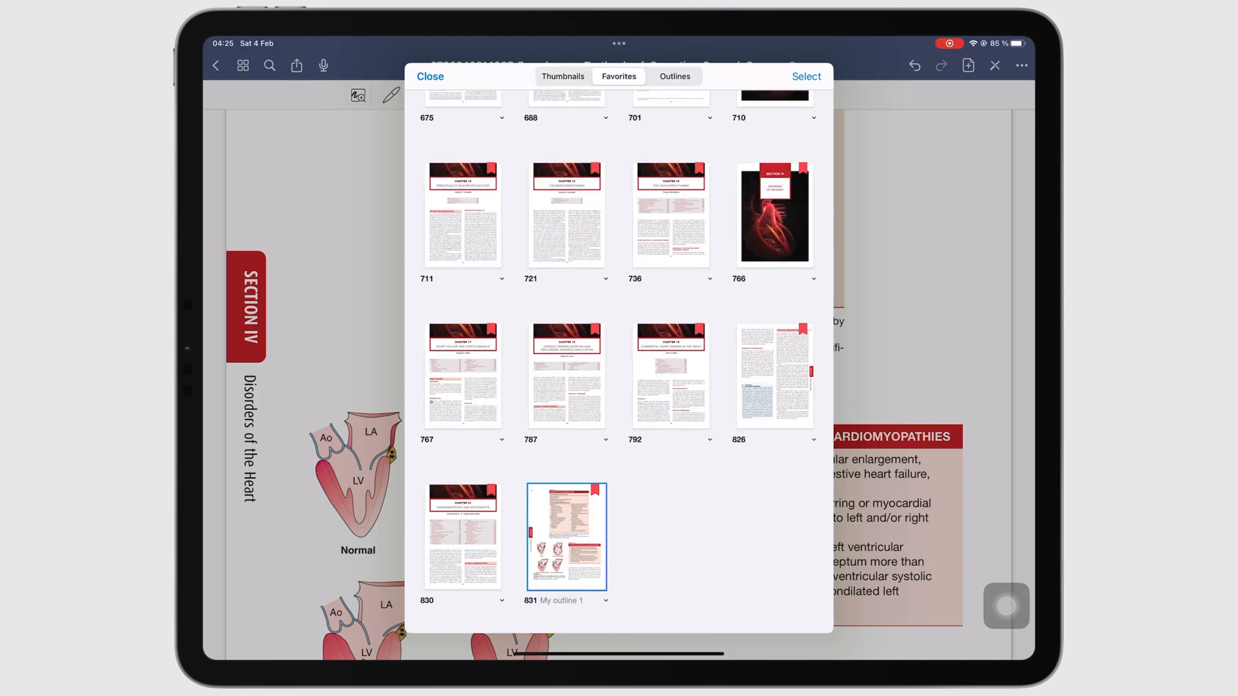
{"action": "scroll", "scroll_direction": "down", "scroll_amount": 3}
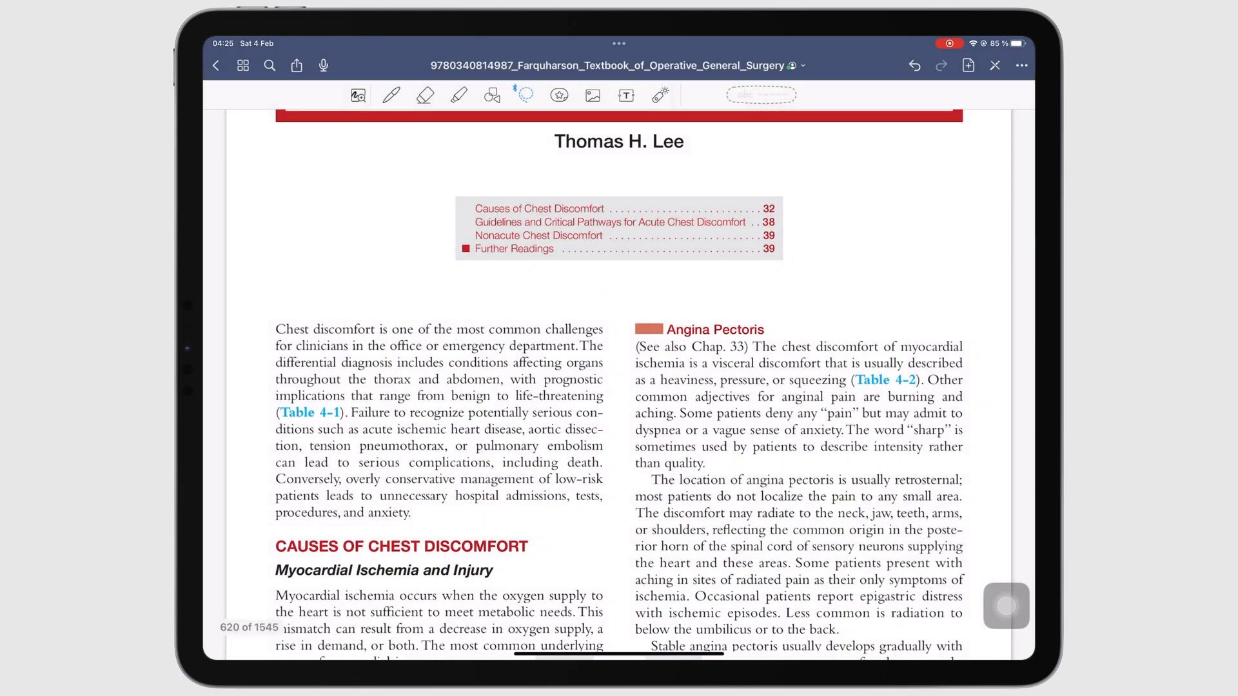
Open the pharmacology question book's Bookmarks list and jump to its Preface, page 5 of 320.
{"action": "left_click", "coordinate": [243, 66]}
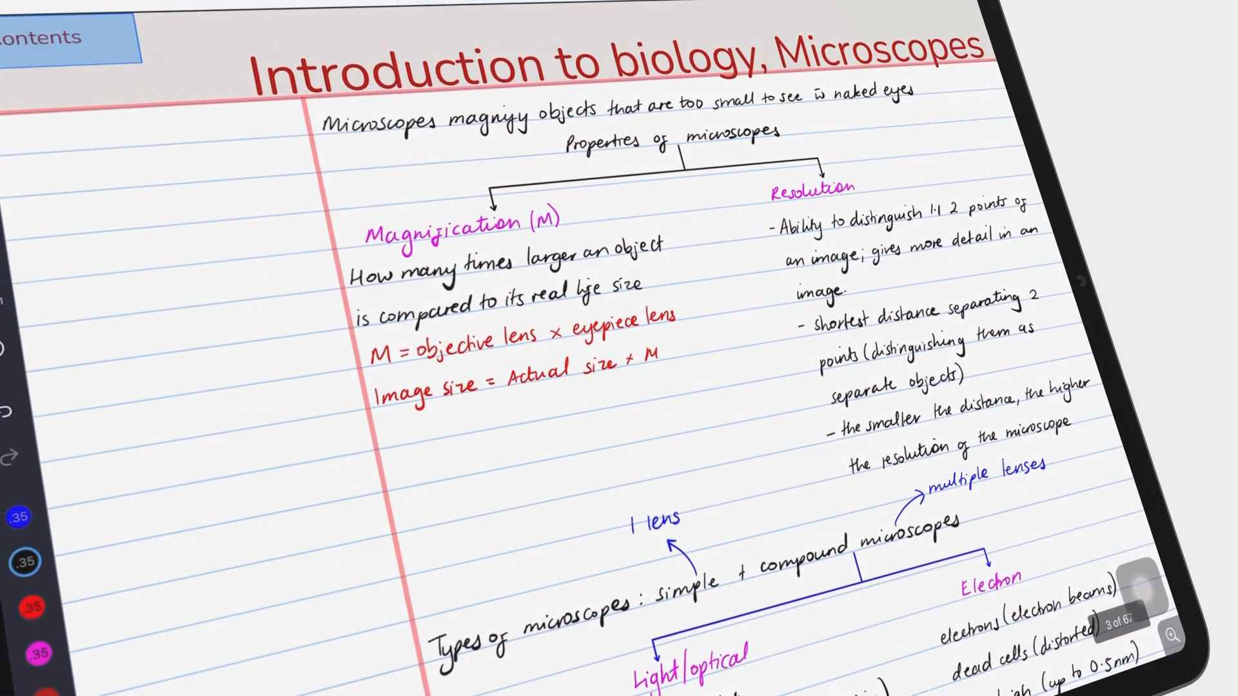
{"action": "left_click", "coordinate": [59, 37]}
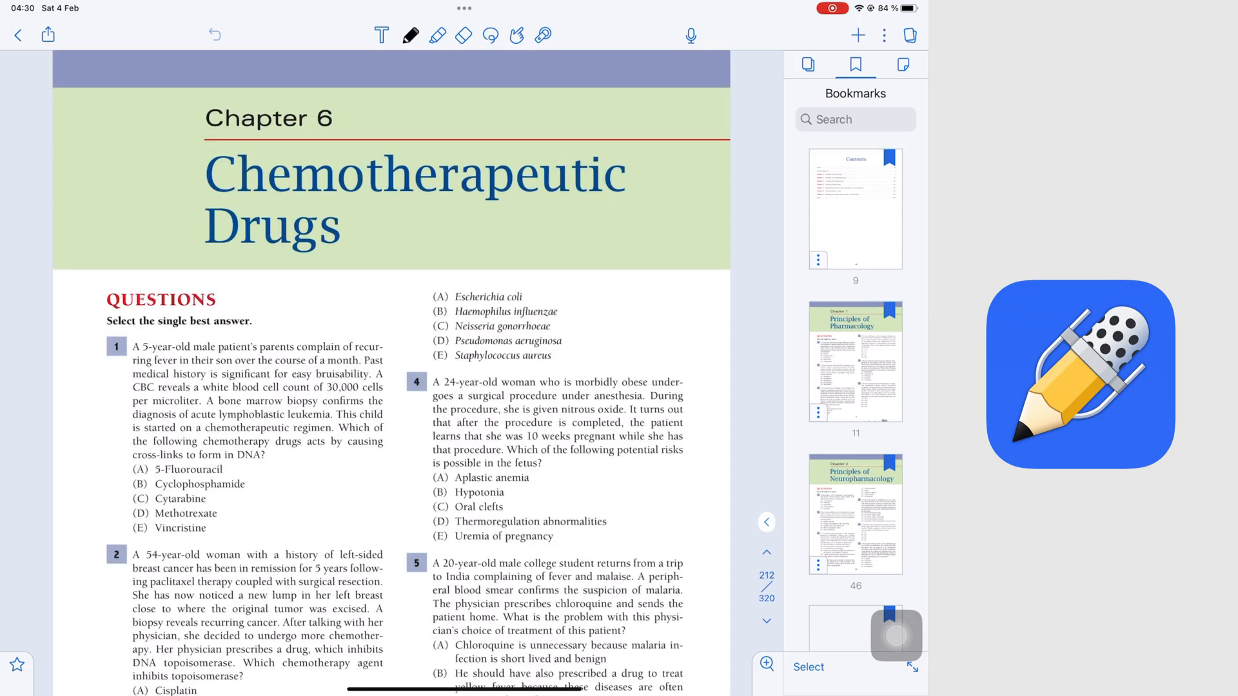
{"action": "left_click", "coordinate": [854, 209]}
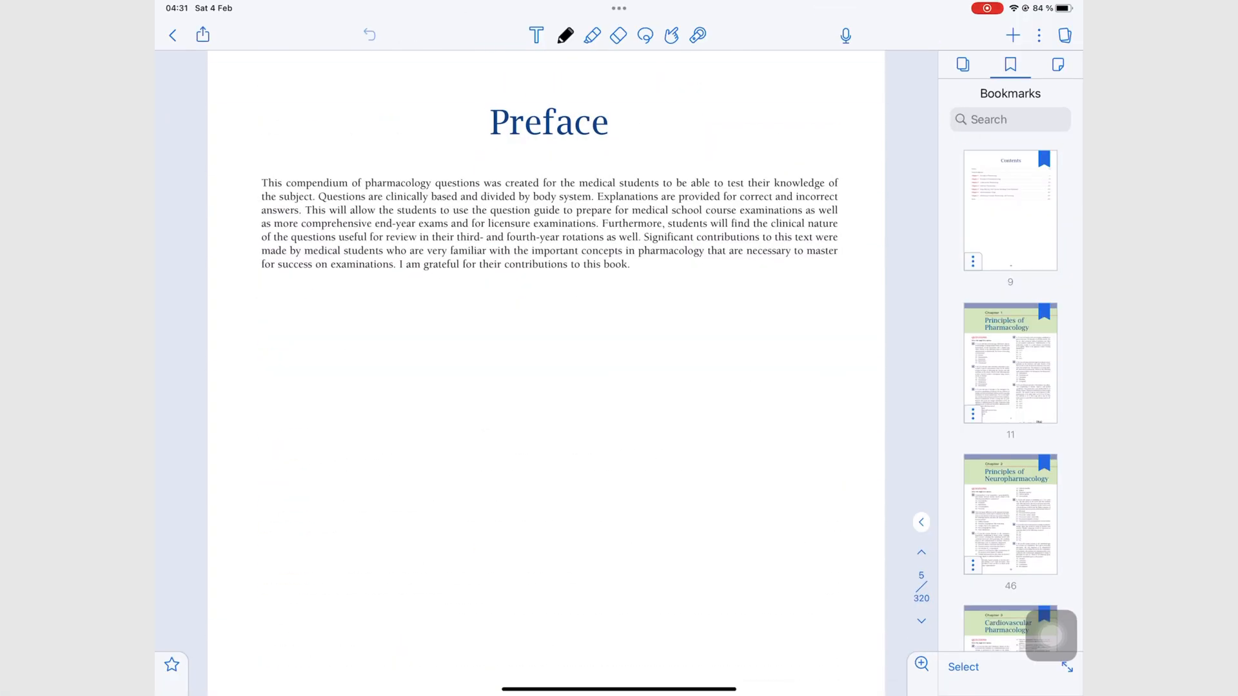
{"action": "left_click", "coordinate": [1009, 209]}
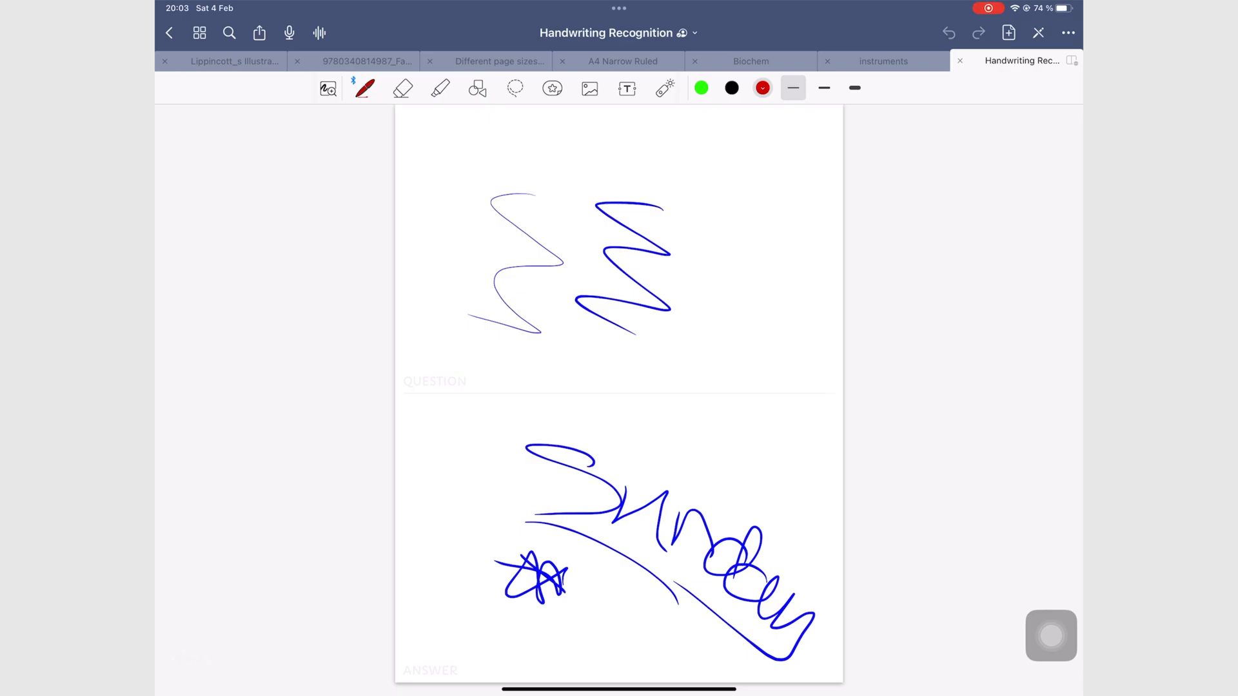
Step through the open notebook tabs: Different page sizes and colours, A4 Narrow Ruled, Biochem, instruments.
{"action": "left_click", "coordinate": [224, 61]}
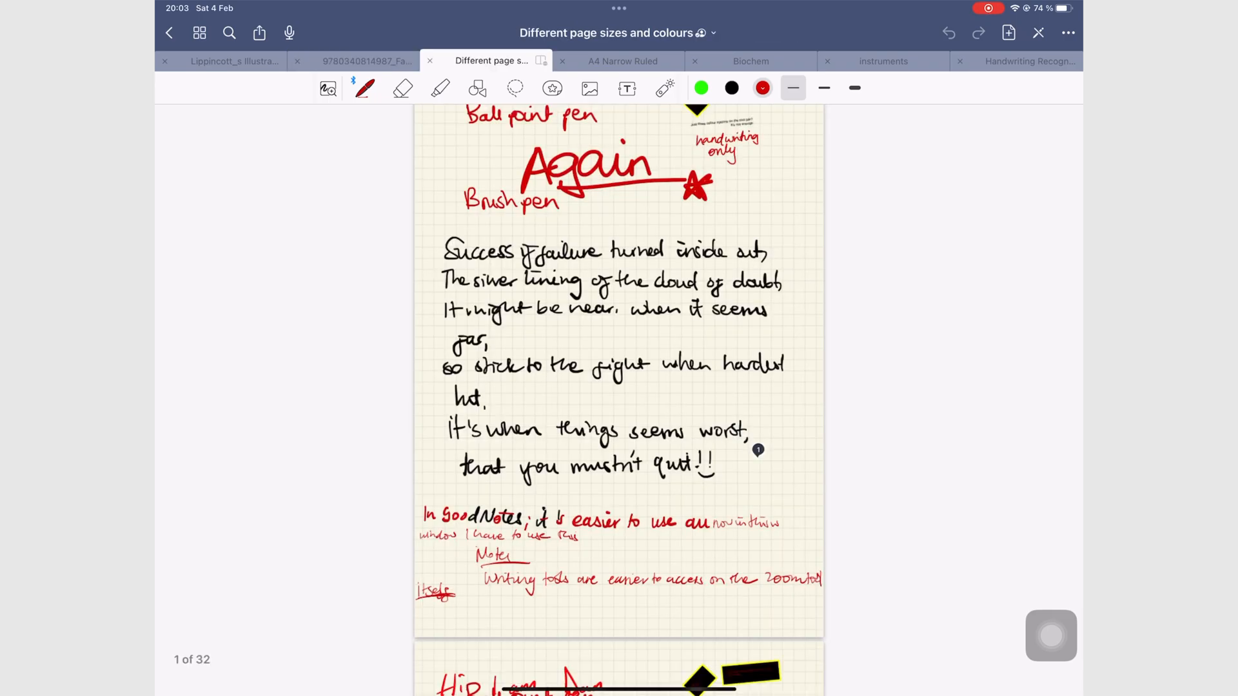
{"action": "left_click", "coordinate": [623, 61]}
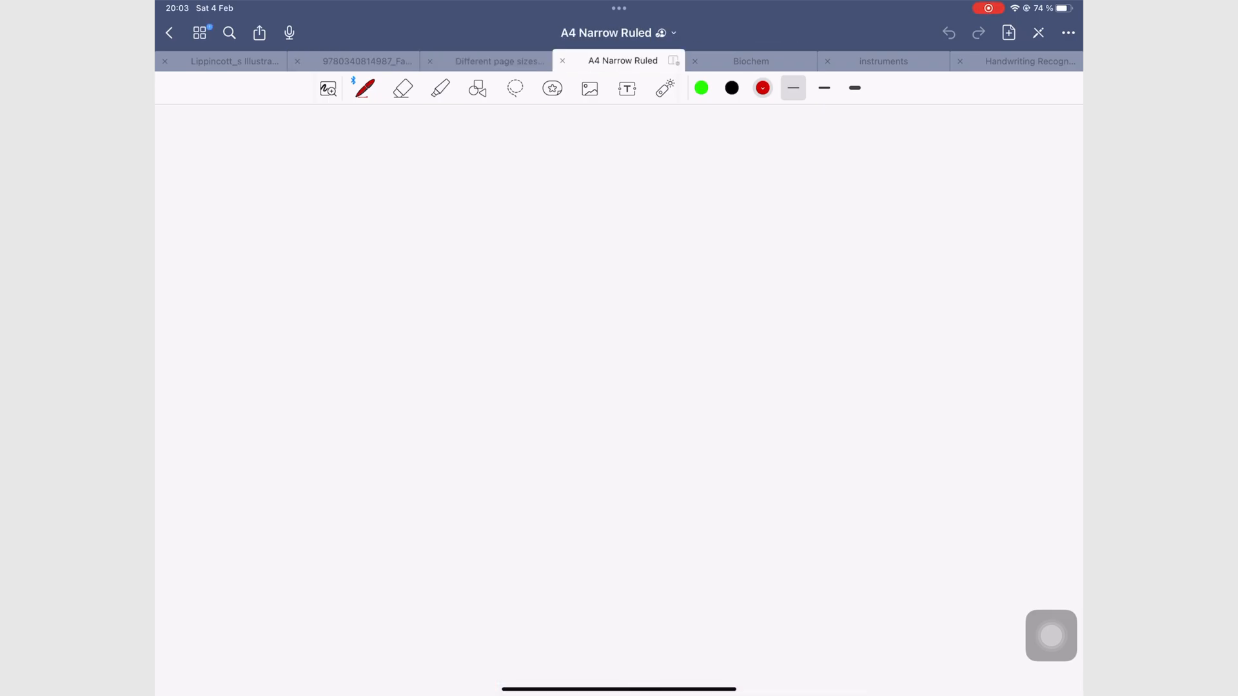
{"action": "left_click", "coordinate": [751, 61]}
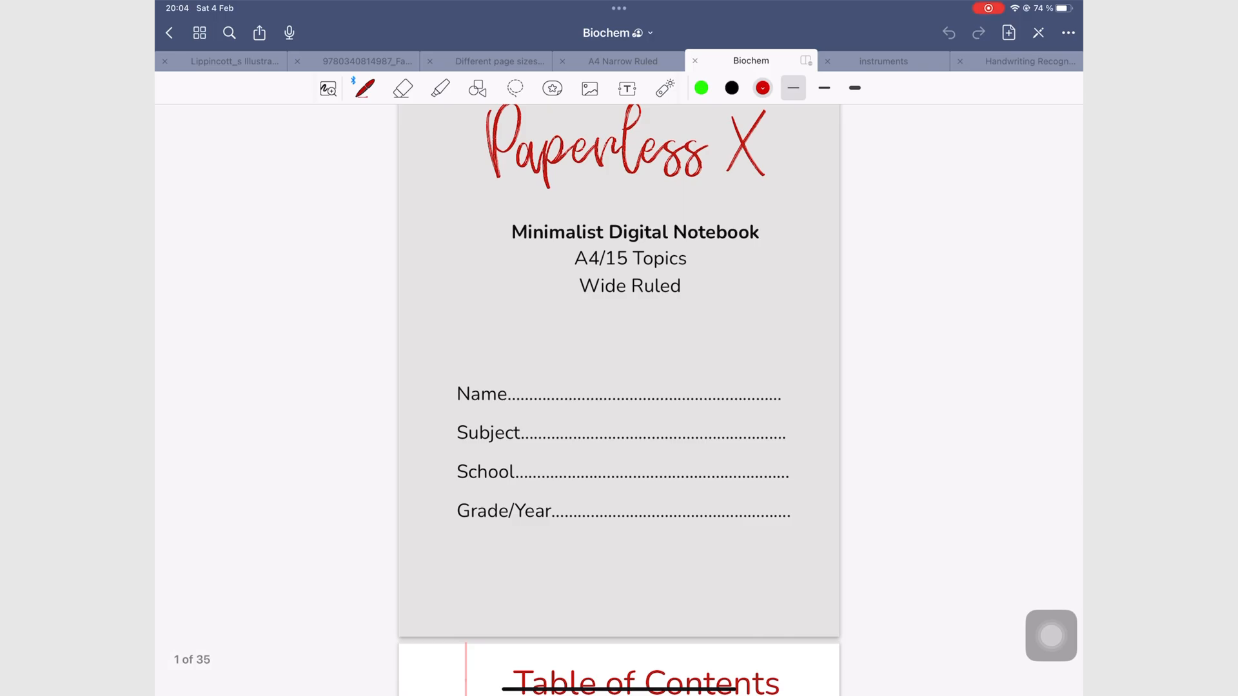
{"action": "left_click", "coordinate": [885, 61]}
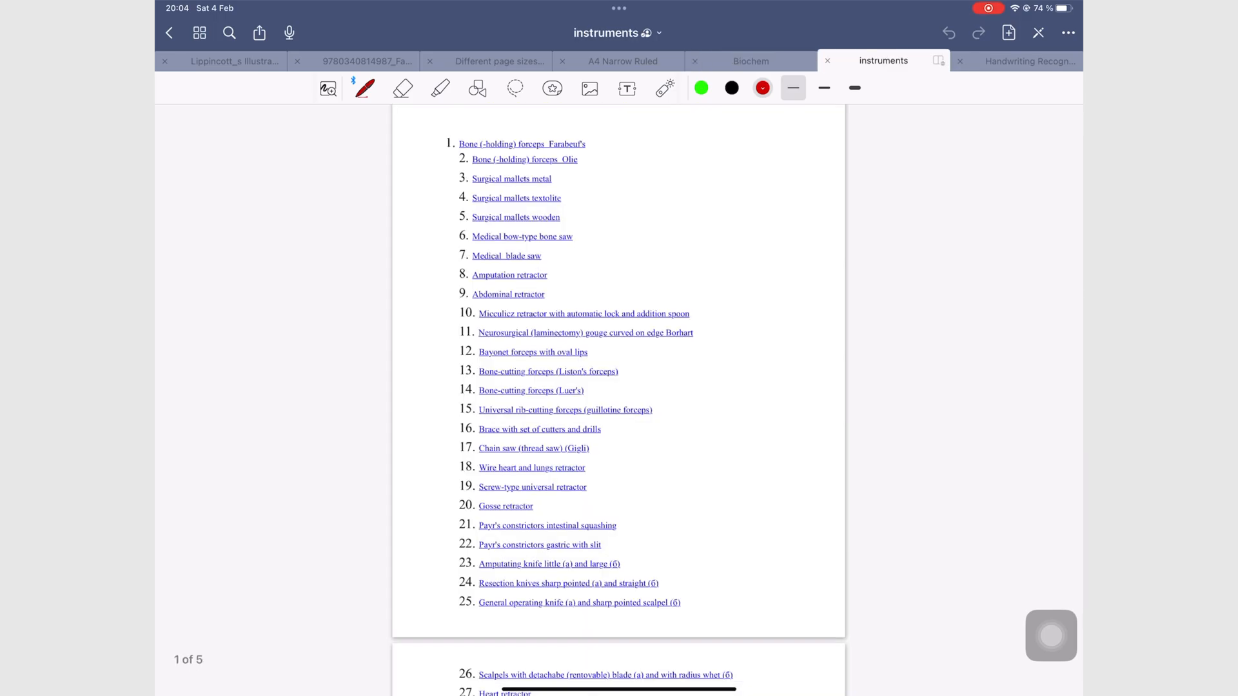
{"action": "left_click", "coordinate": [1021, 60]}
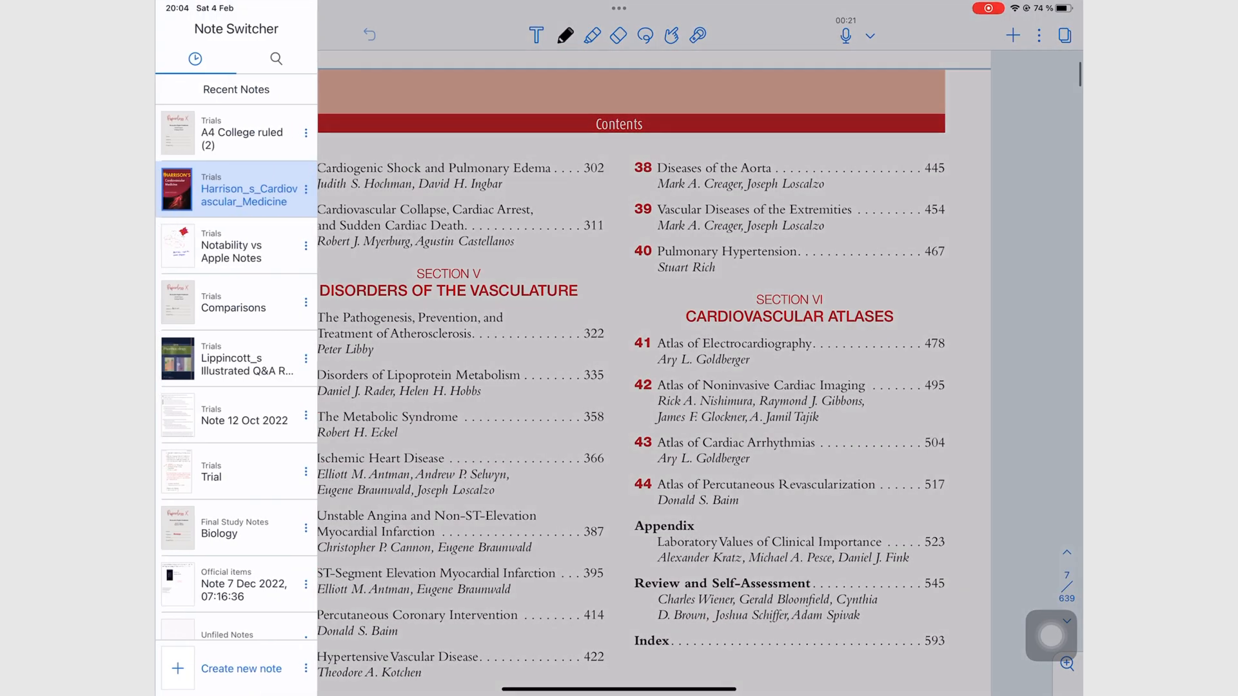
Put the Lippincott pharmacology note in the bottom half of a stacked split view below Harrison.
{"action": "left_click", "coordinate": [306, 356]}
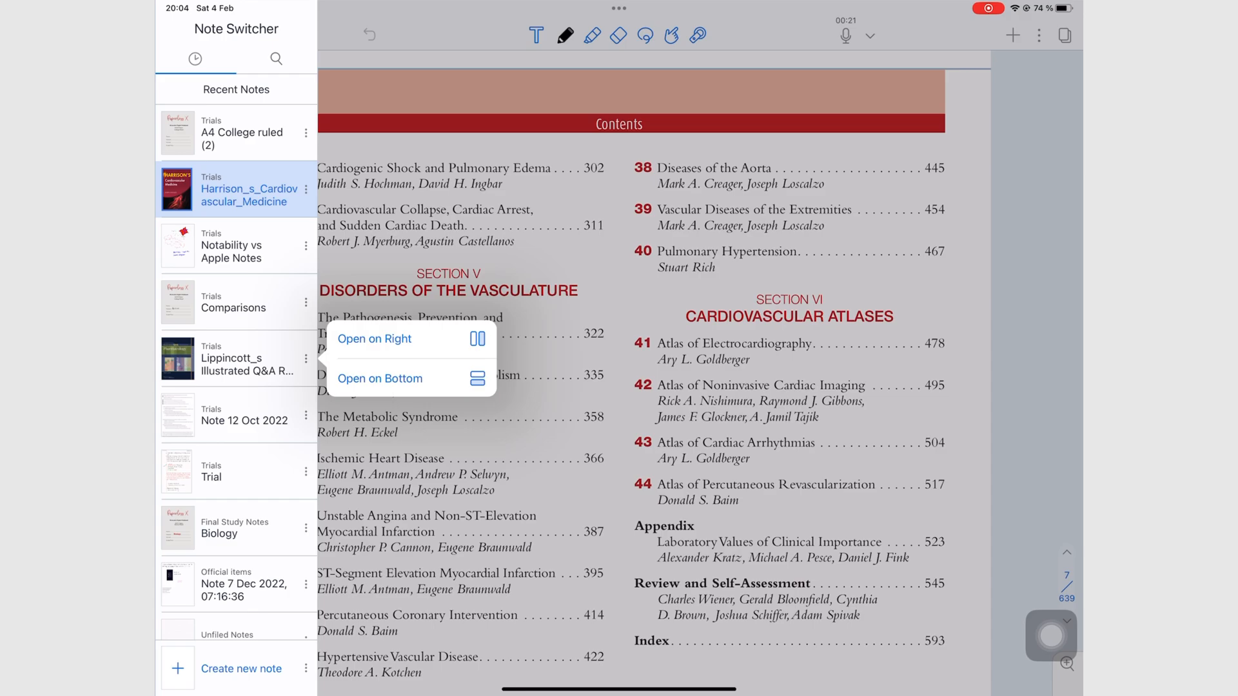
{"action": "left_click", "coordinate": [379, 378]}
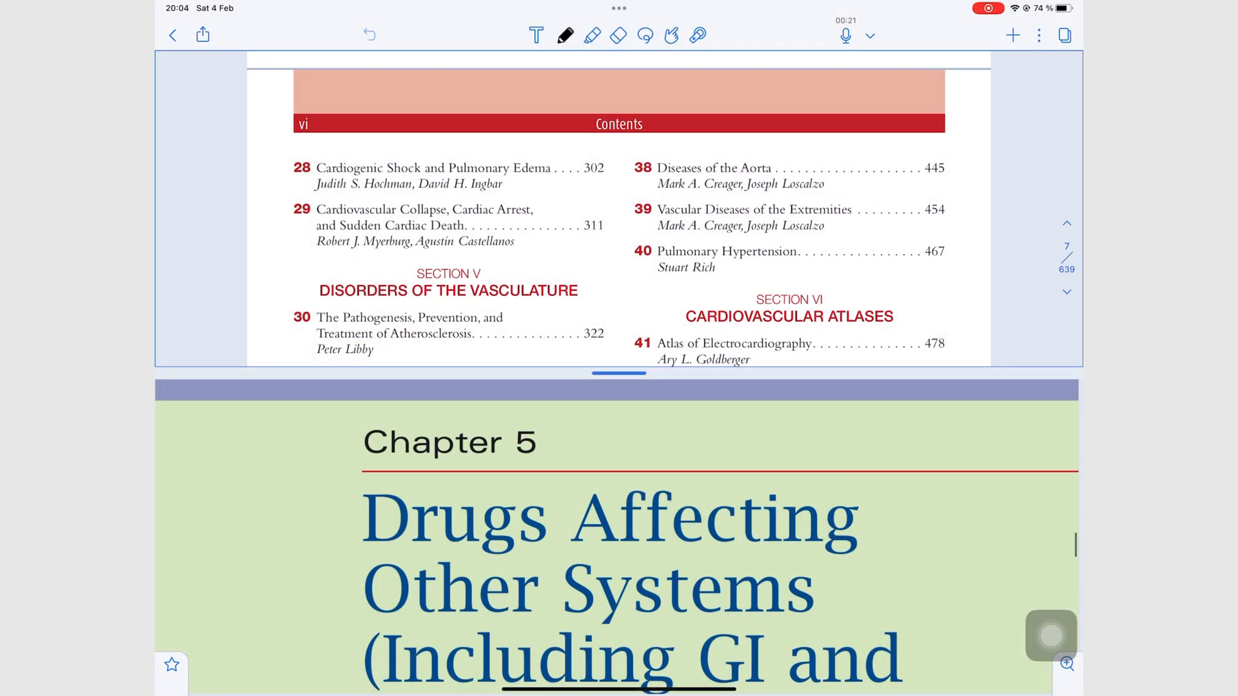
{"action": "scroll", "scroll_direction": "down", "scroll_amount": 3}
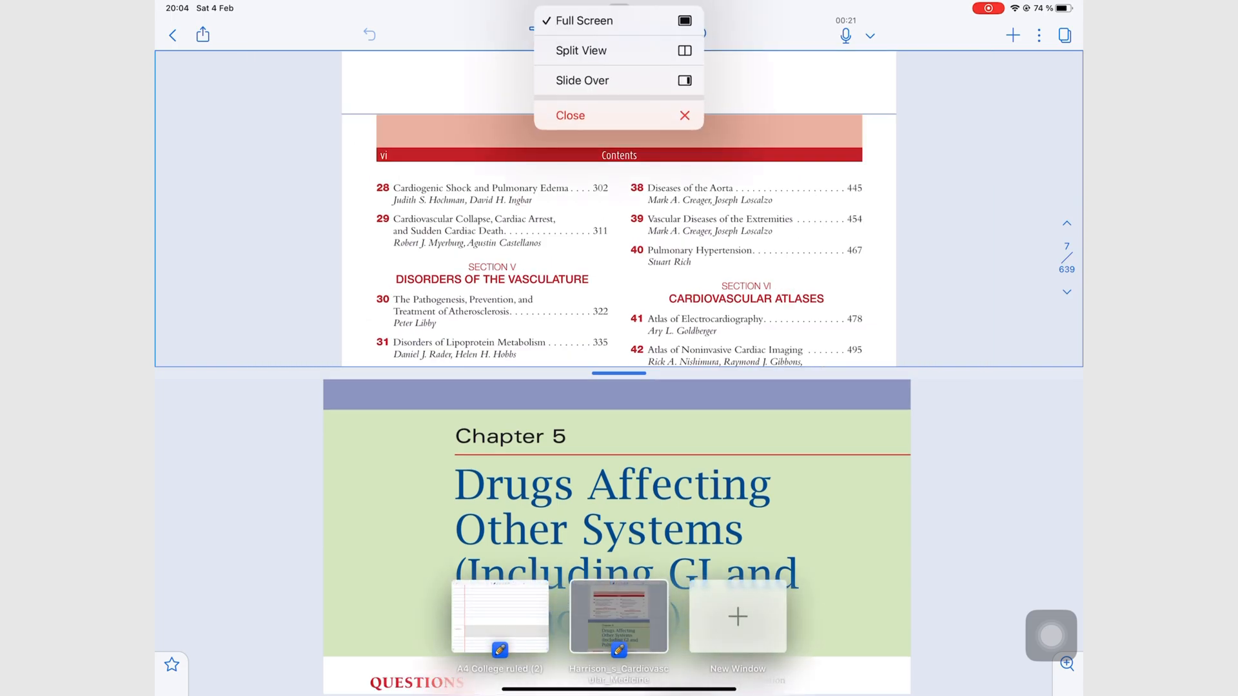
{"action": "left_click", "coordinate": [581, 50]}
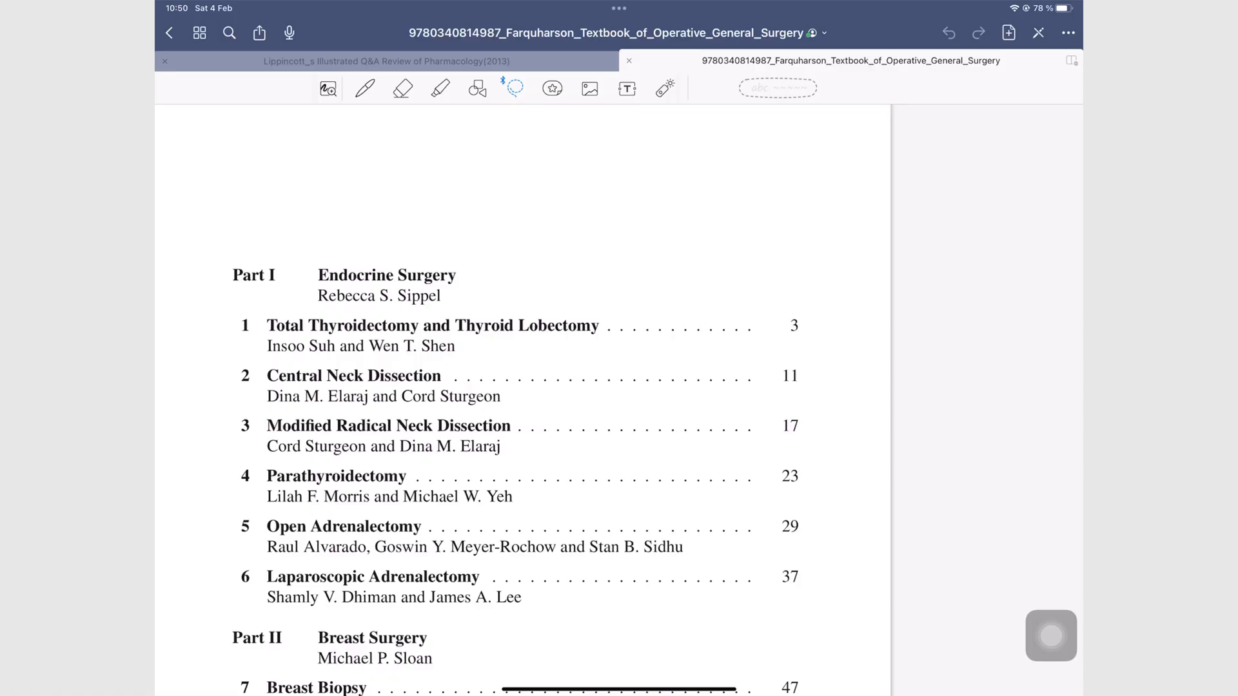
Share the surgery textbook link via Messages, addressing it to the contact suggested for 'spon'.
{"action": "left_click", "coordinate": [258, 32]}
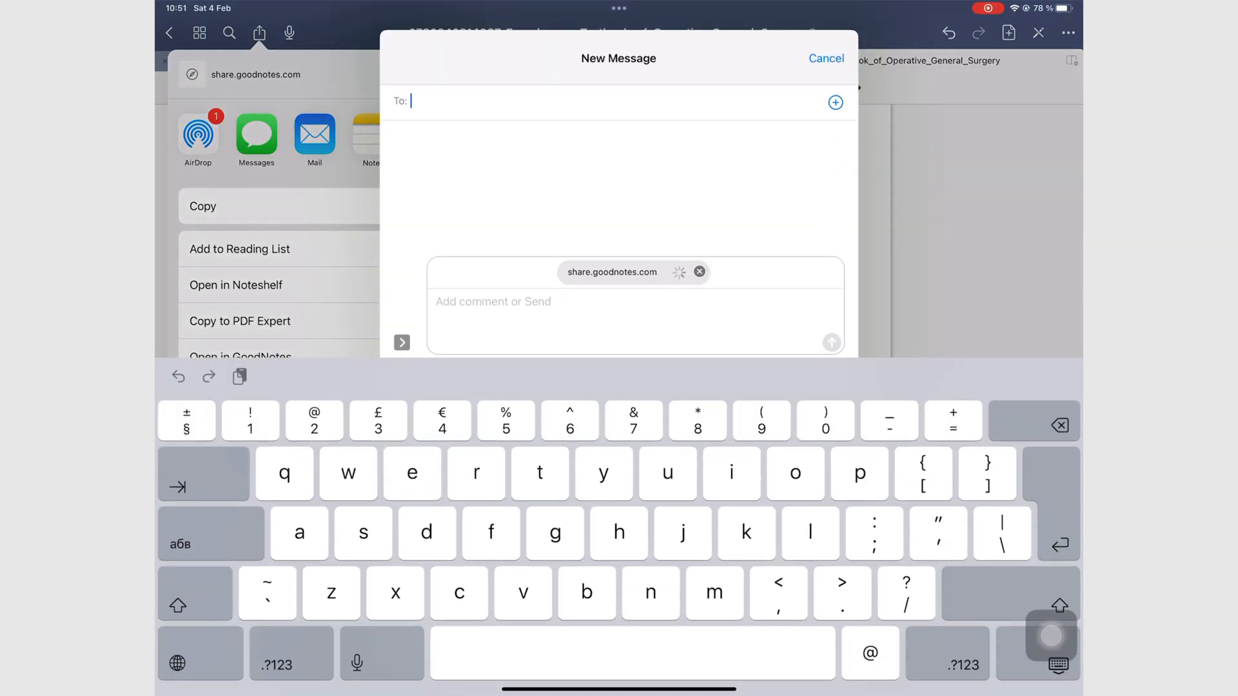
{"action": "type", "text": "spon"}
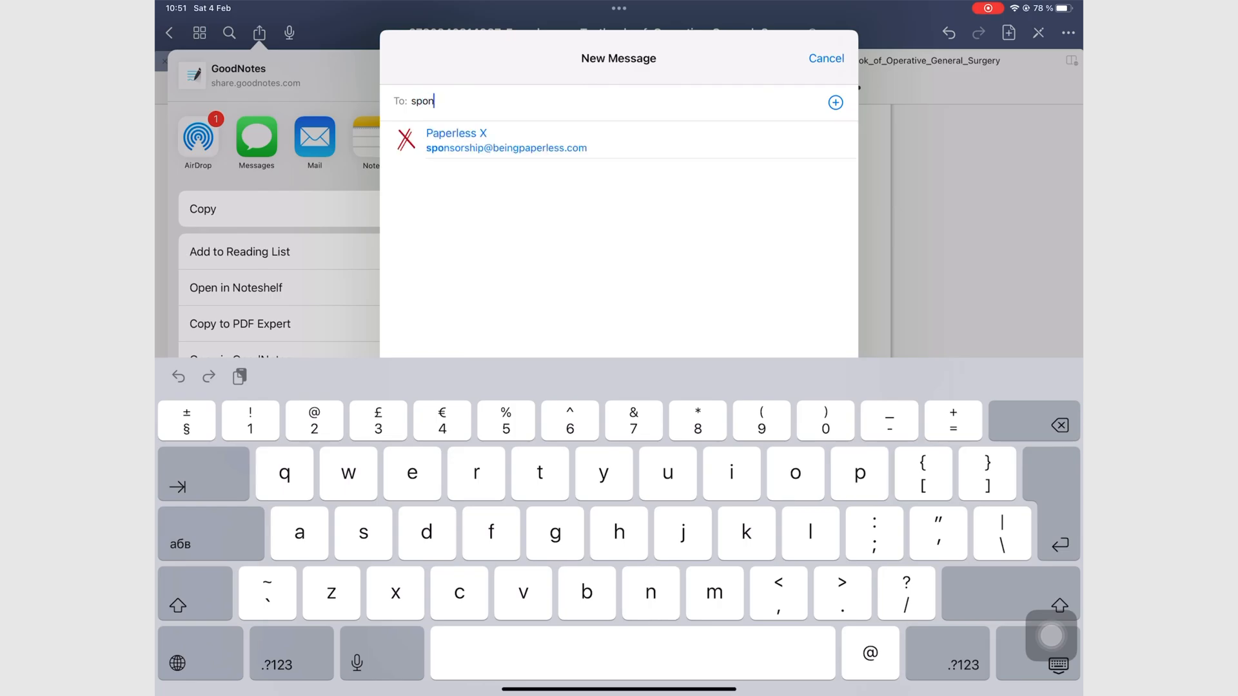
{"action": "left_click", "coordinate": [825, 58]}
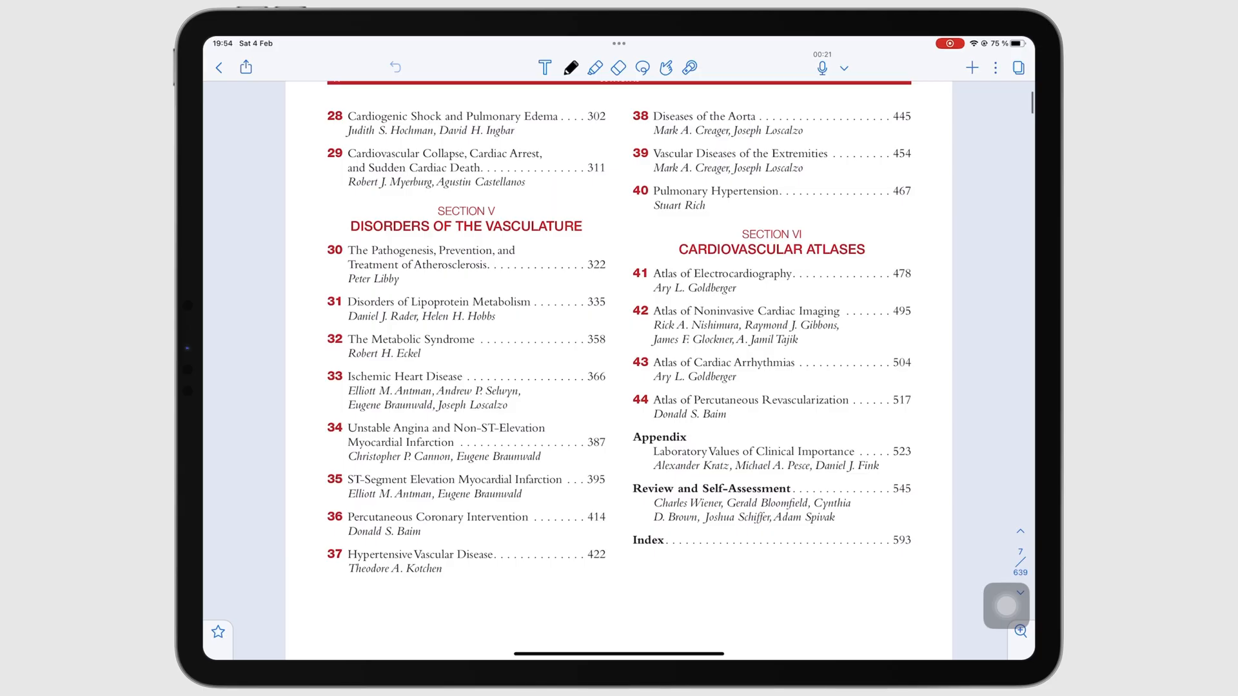
{"action": "left_click", "coordinate": [245, 67]}
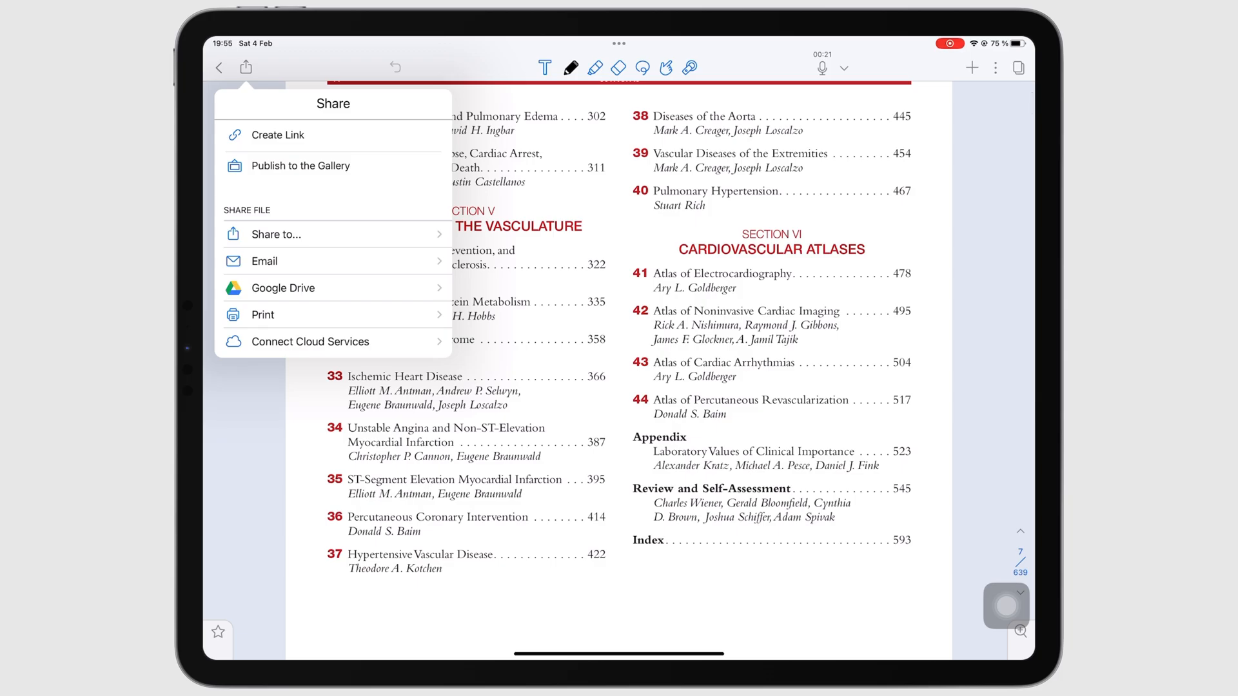
{"action": "left_click", "coordinate": [278, 134]}
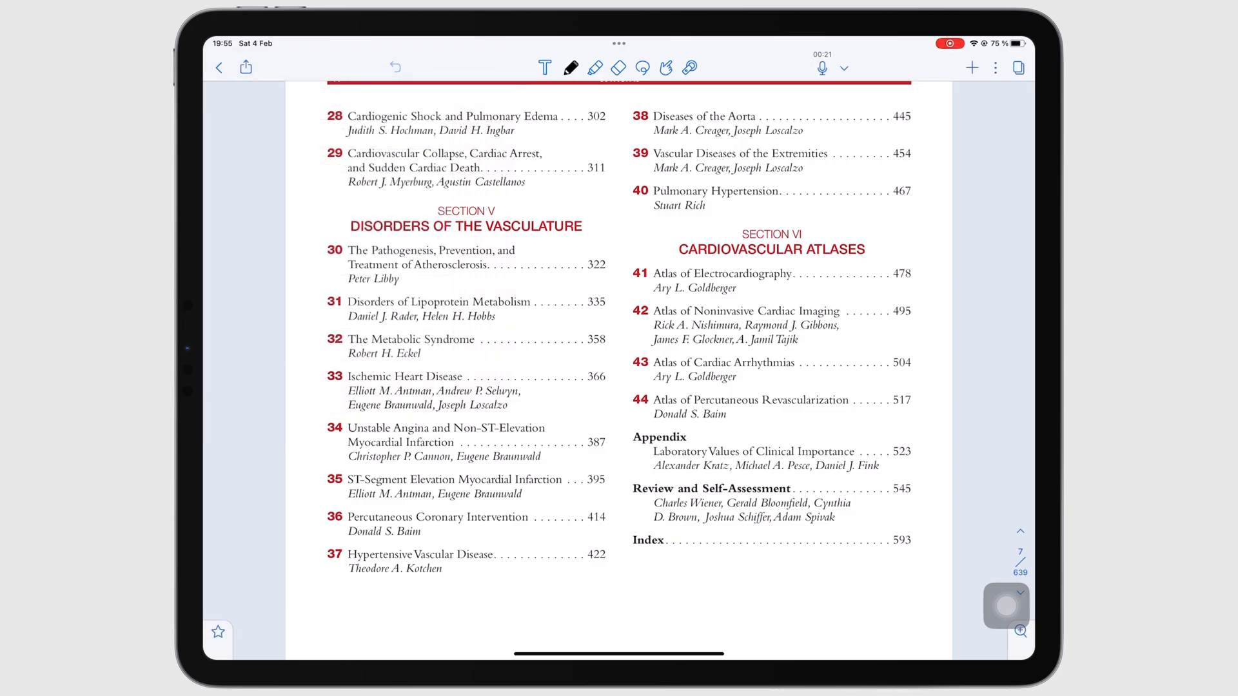
{"action": "left_click", "coordinate": [245, 67]}
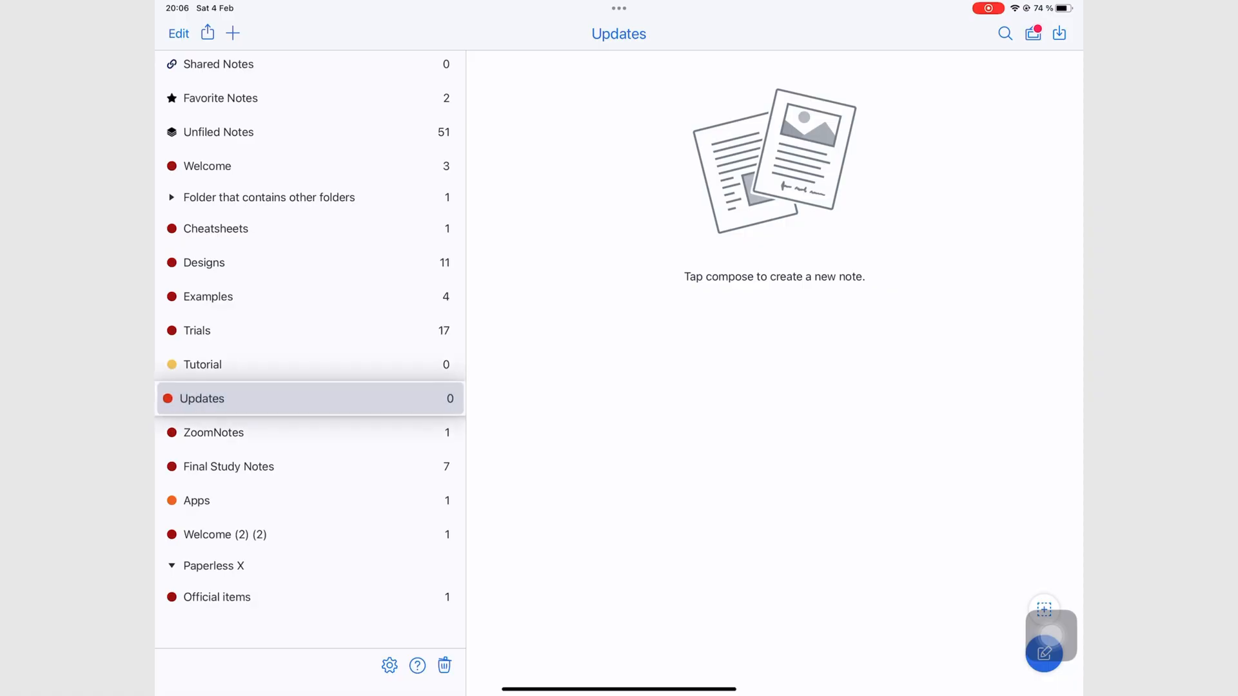
Lock the Tutorial subject with a password from its edit settings.
{"action": "left_click", "coordinate": [201, 398]}
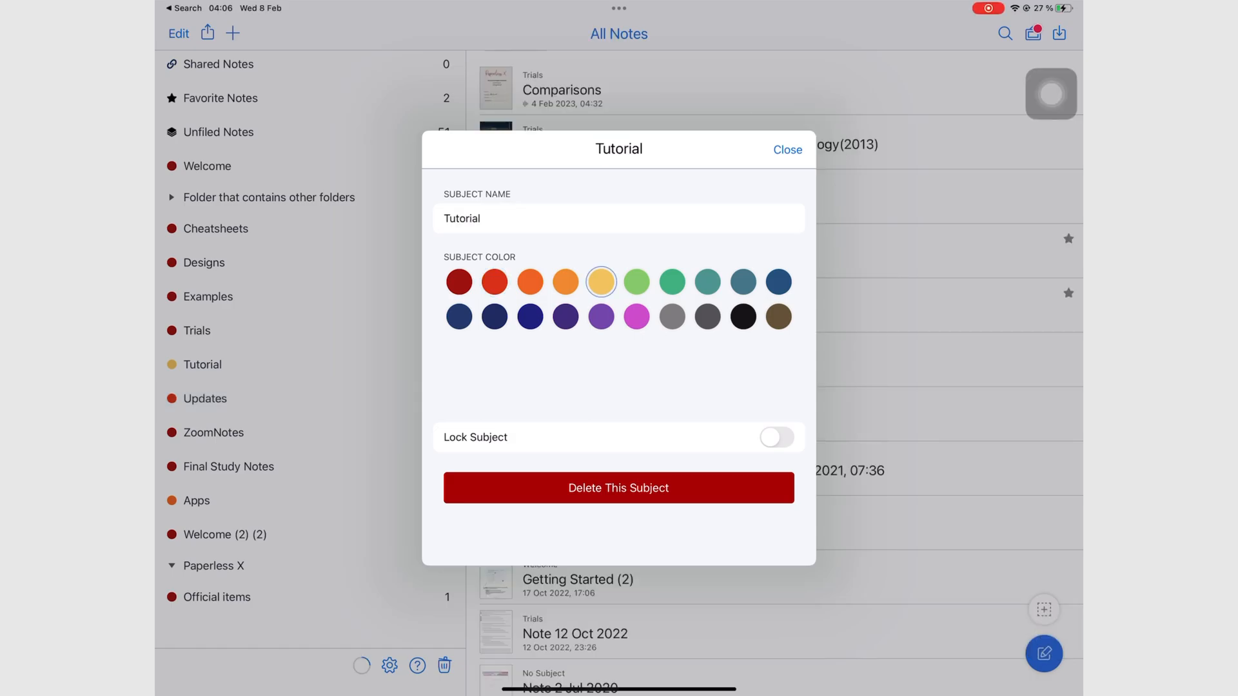
{"action": "left_click", "coordinate": [776, 437]}
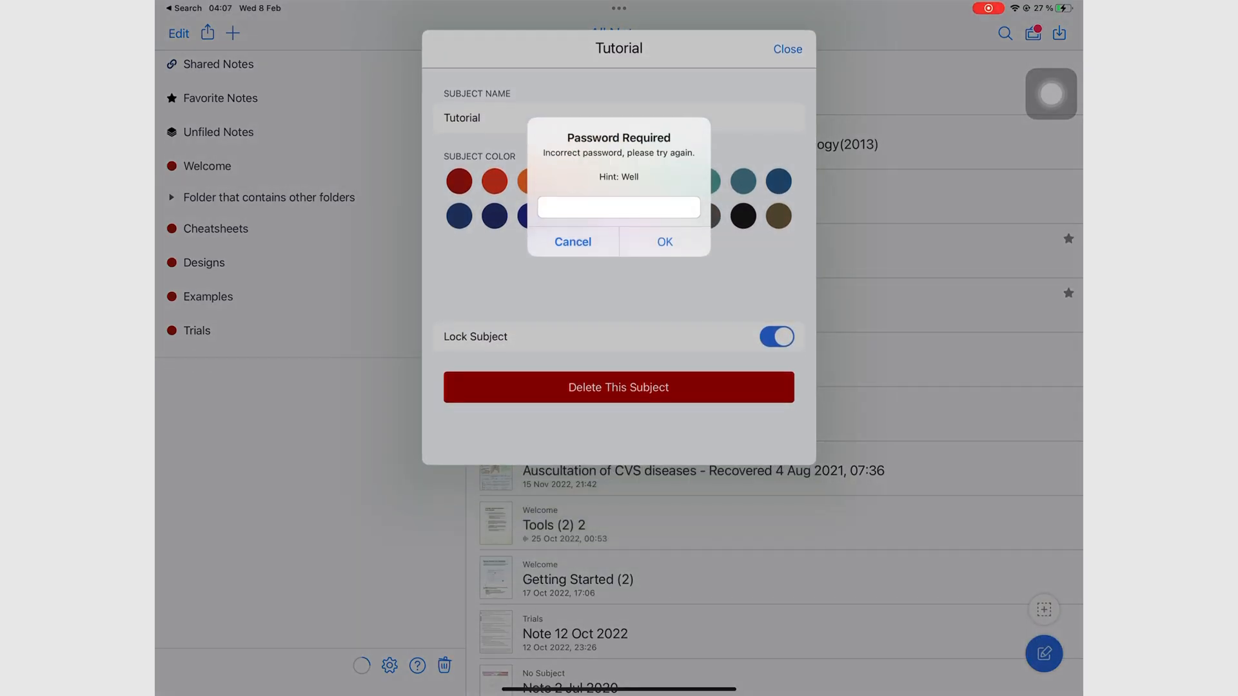
{"action": "left_click", "coordinate": [572, 241]}
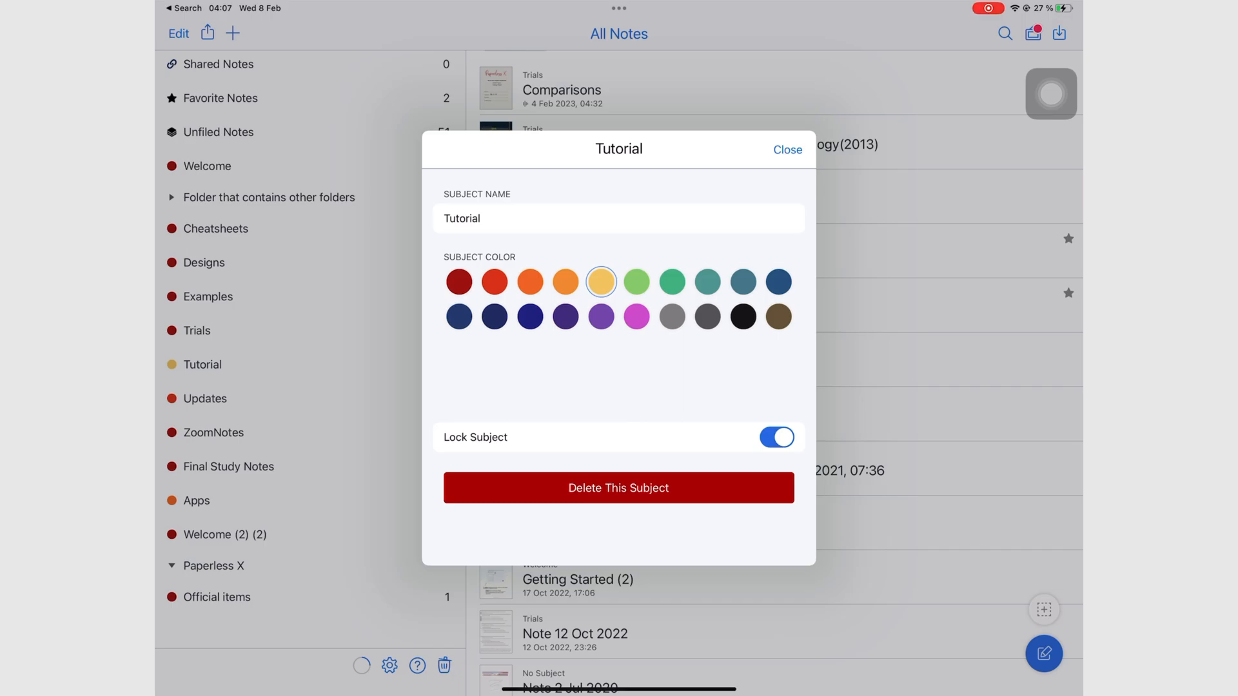
{"action": "left_click", "coordinate": [786, 149]}
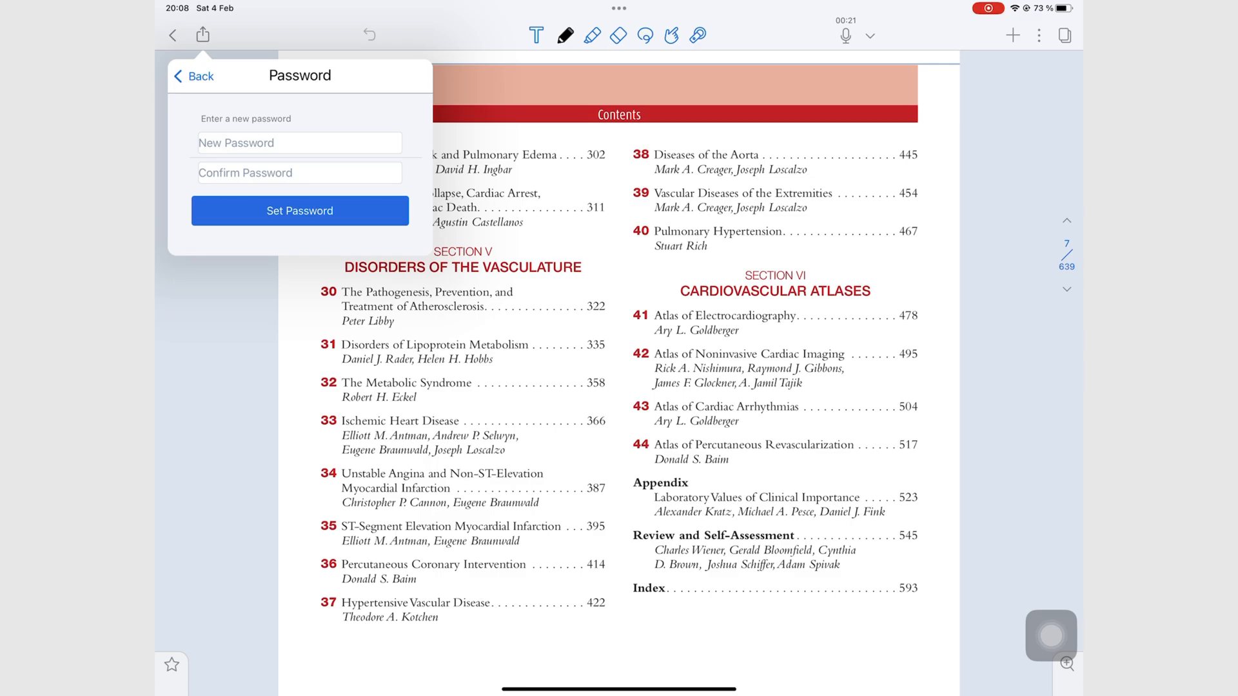
Start password-protecting the Harrison note via Share > Password.
{"action": "left_click", "coordinate": [297, 143]}
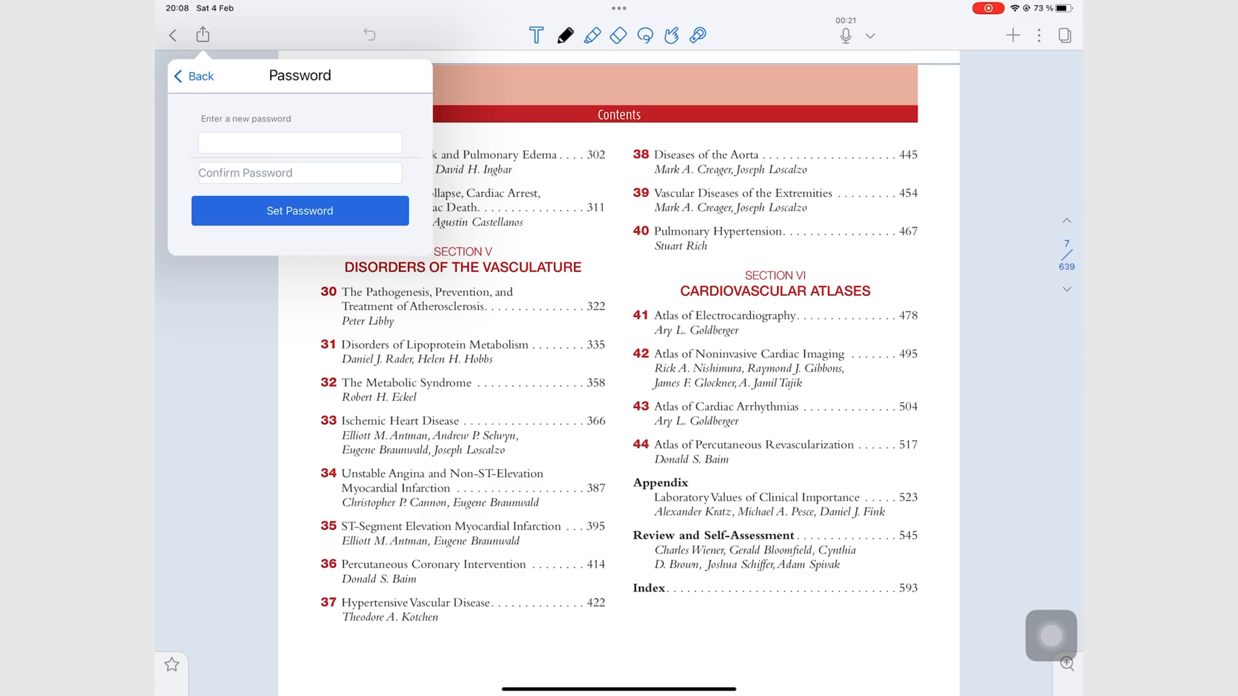
{"action": "left_click", "coordinate": [298, 171]}
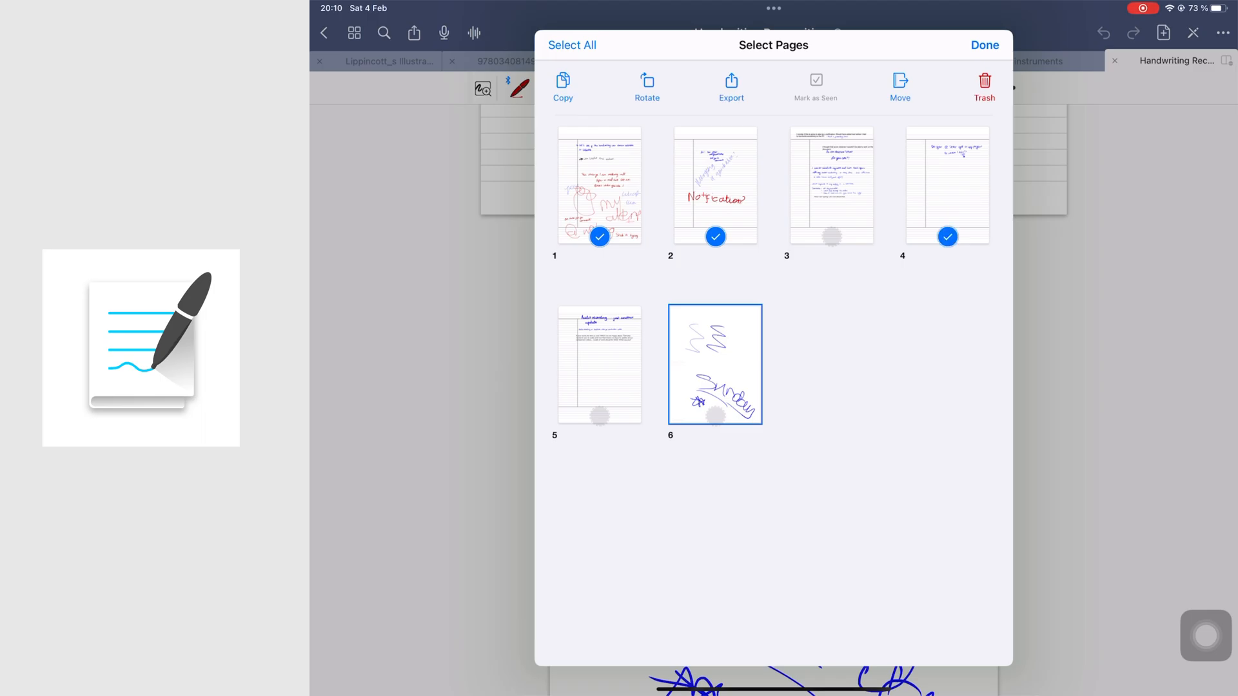
Export the ticked pages 1, 2 and 4 as PDF with Include Annotation switched on.
{"action": "left_click", "coordinate": [730, 87]}
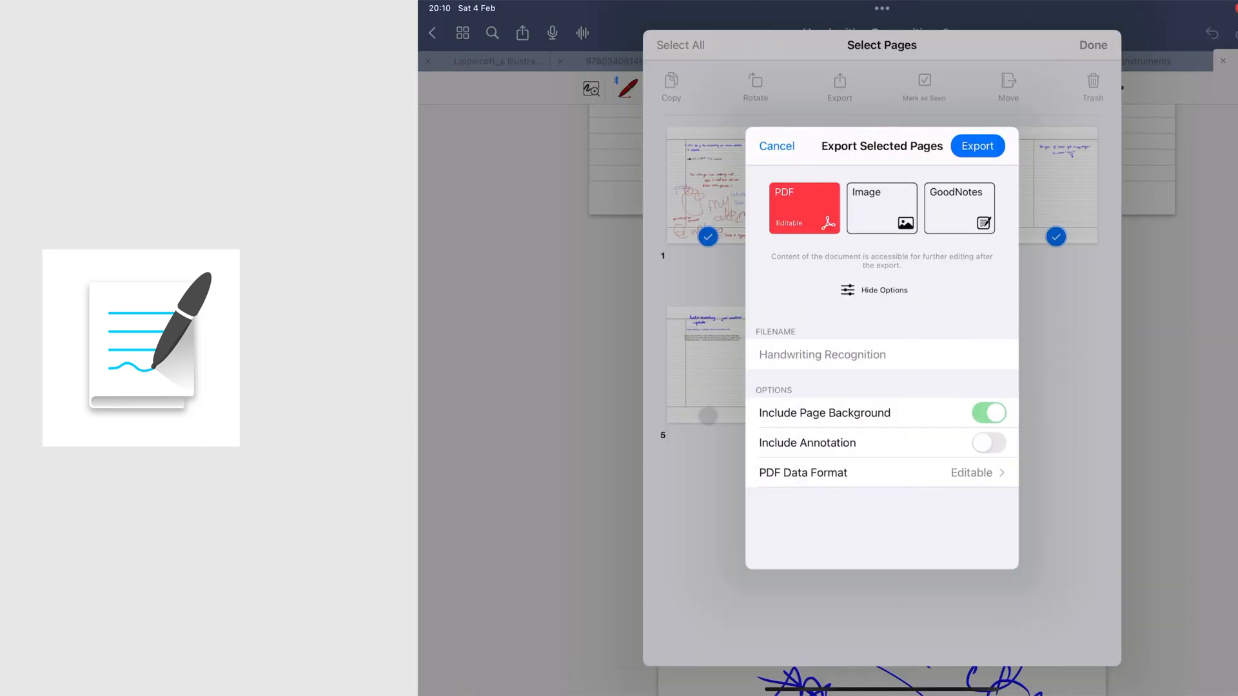
{"action": "left_click", "coordinate": [988, 443]}
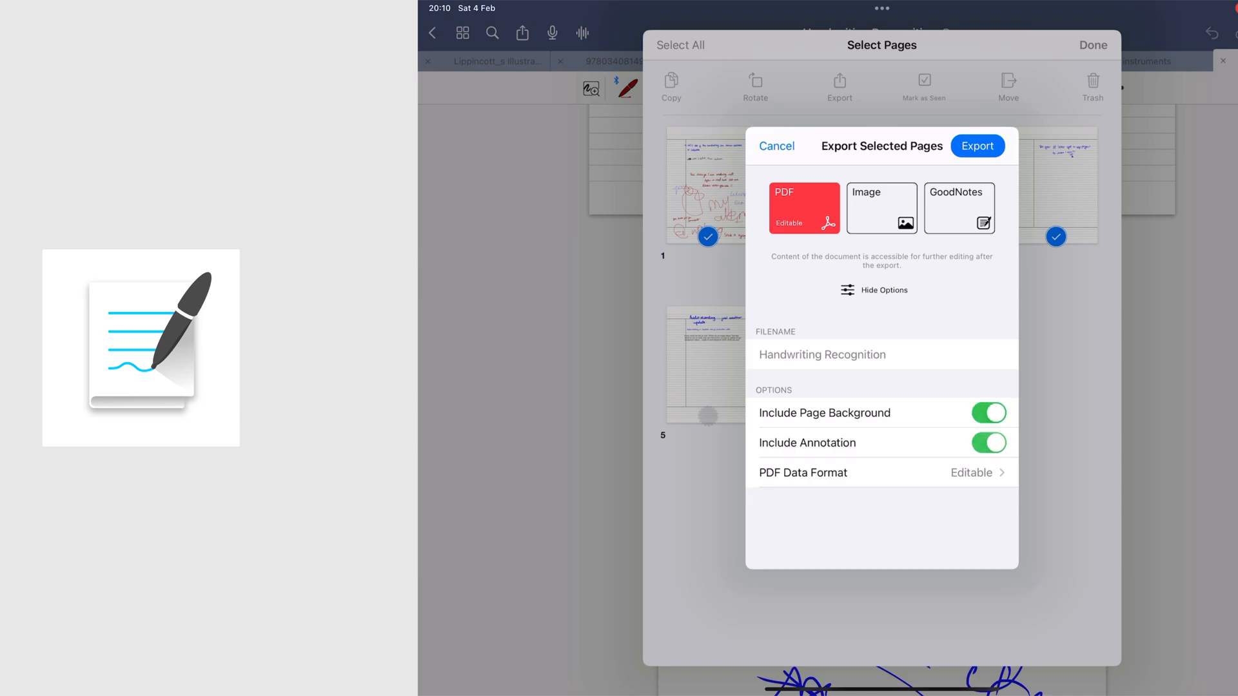
{"action": "left_click", "coordinate": [988, 442]}
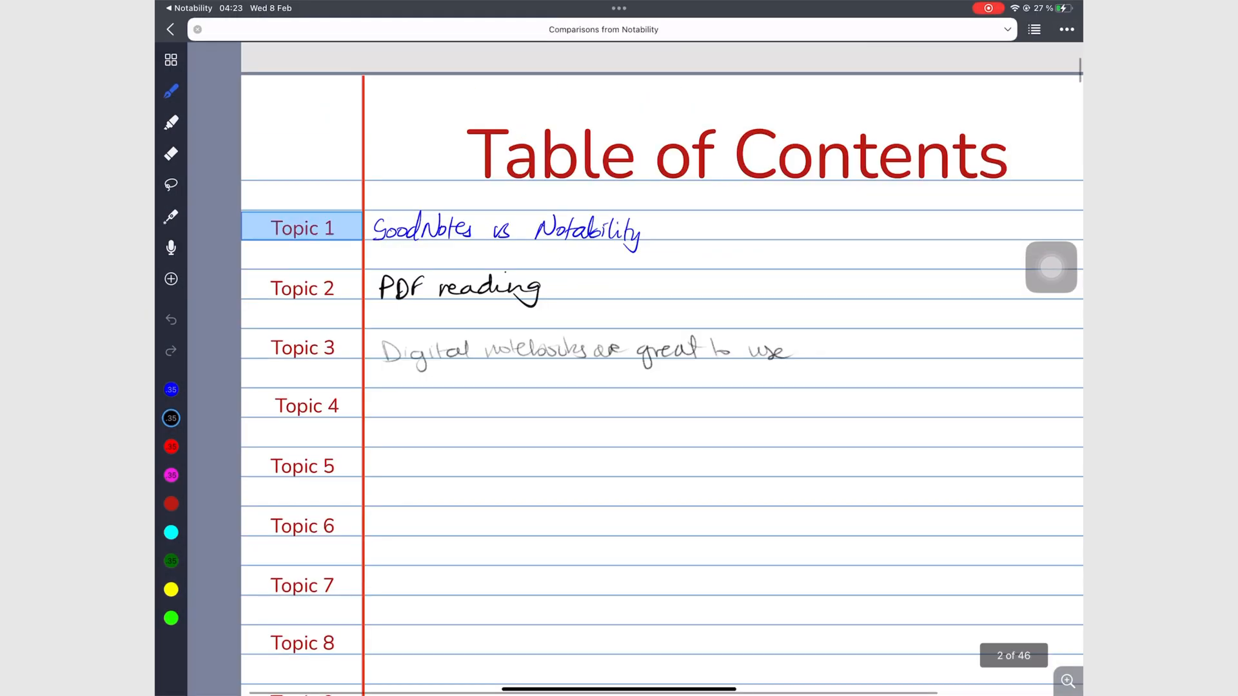
{"action": "scroll", "scroll_direction": "down", "scroll_amount": 3}
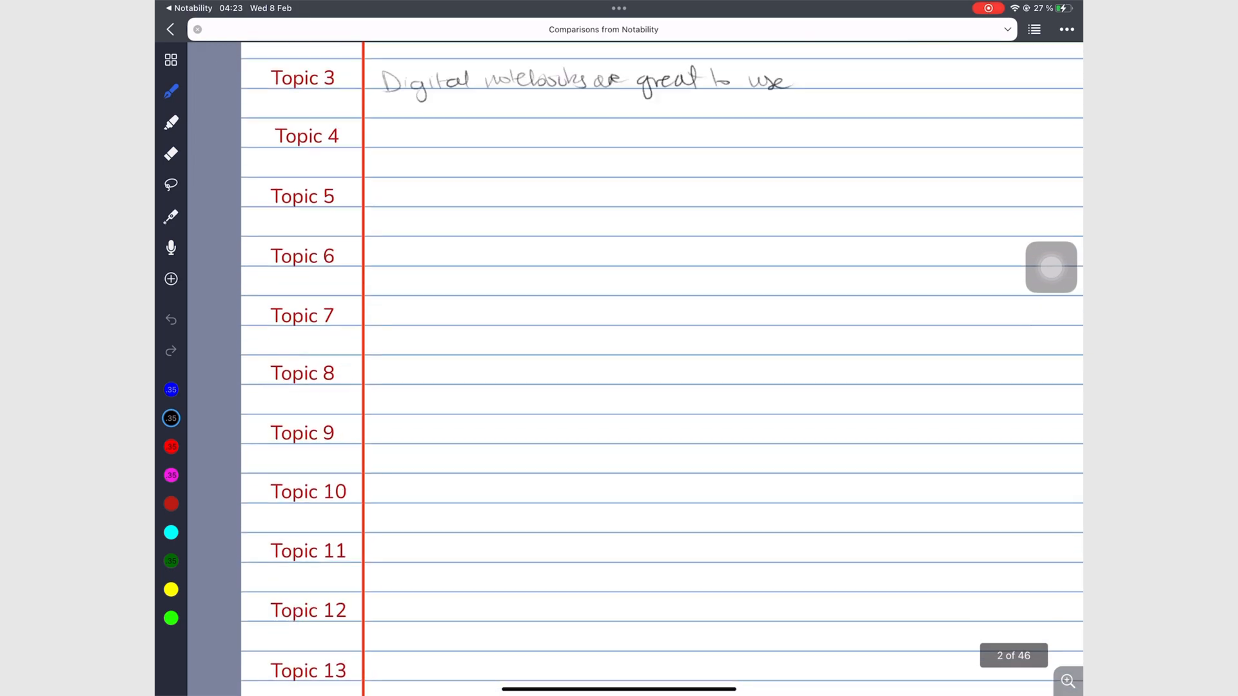